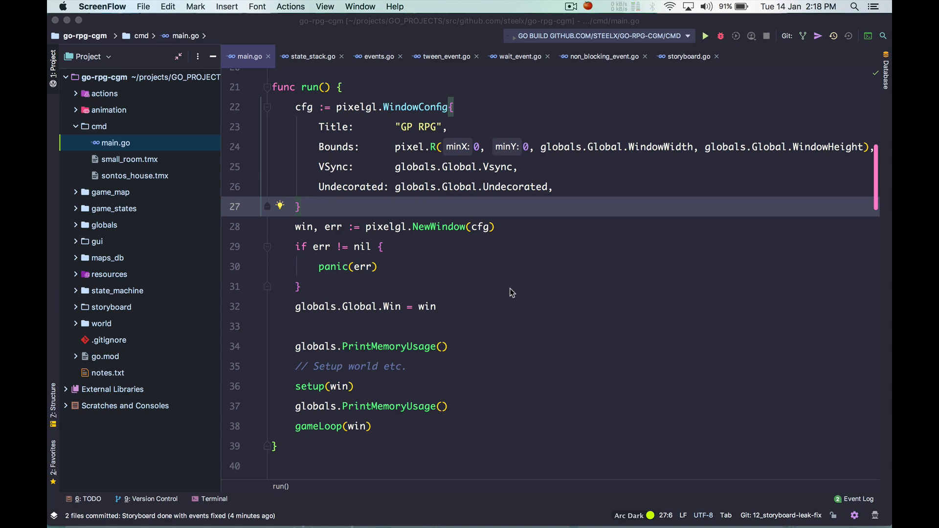
{"action": "mouse_move", "coordinate": [536, 217]}
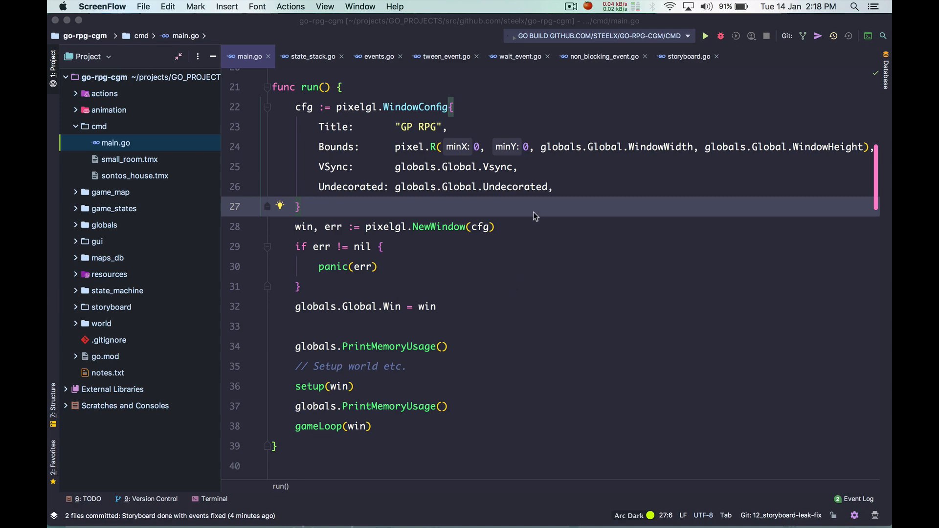
Scroll main.go down to the introScene storyboard event list.
{"action": "scroll", "scroll_direction": "down", "scroll_amount": 3}
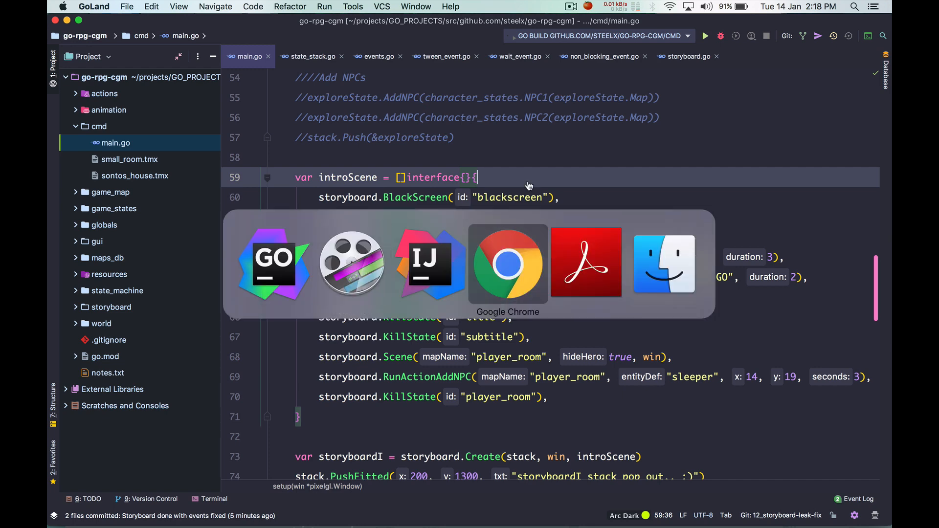
Switch to Chrome showing the faiface/pixel GitHub repository.
{"action": "left_click", "coordinate": [508, 264]}
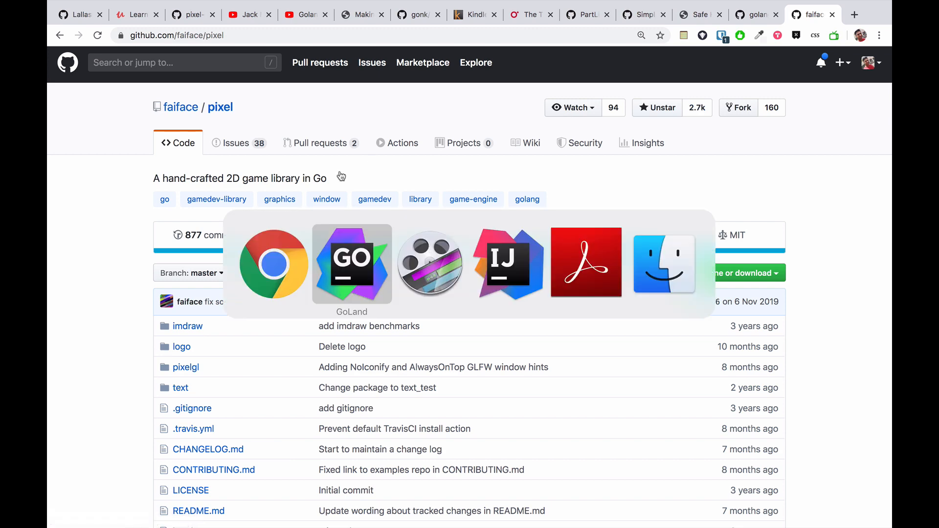
Return to GoLand and run the go build configuration so the intro storyboard plays.
{"action": "left_click", "coordinate": [353, 265]}
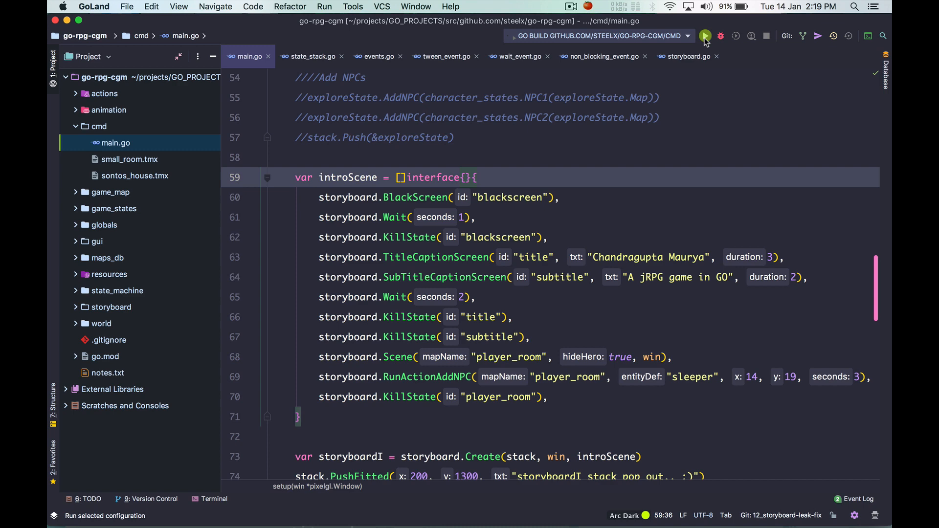
{"action": "left_click", "coordinate": [703, 35]}
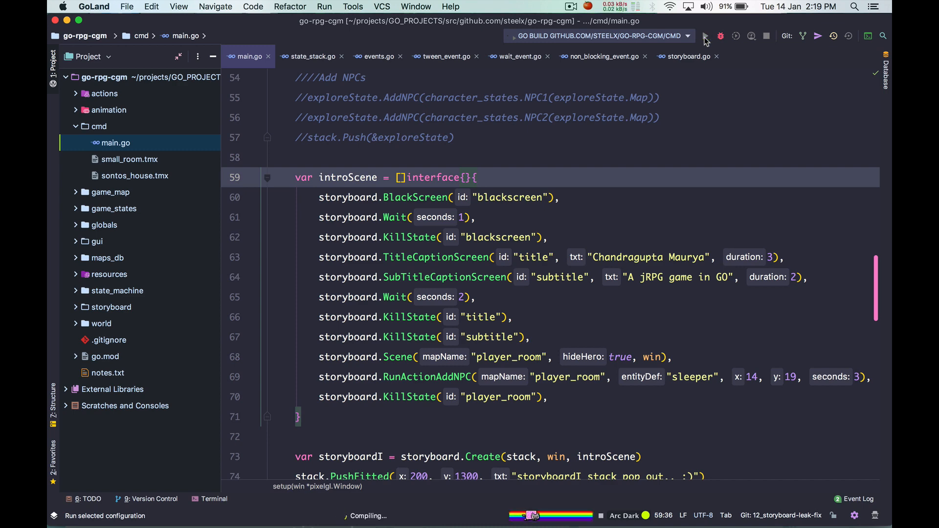
{"action": "left_click", "coordinate": [709, 35]}
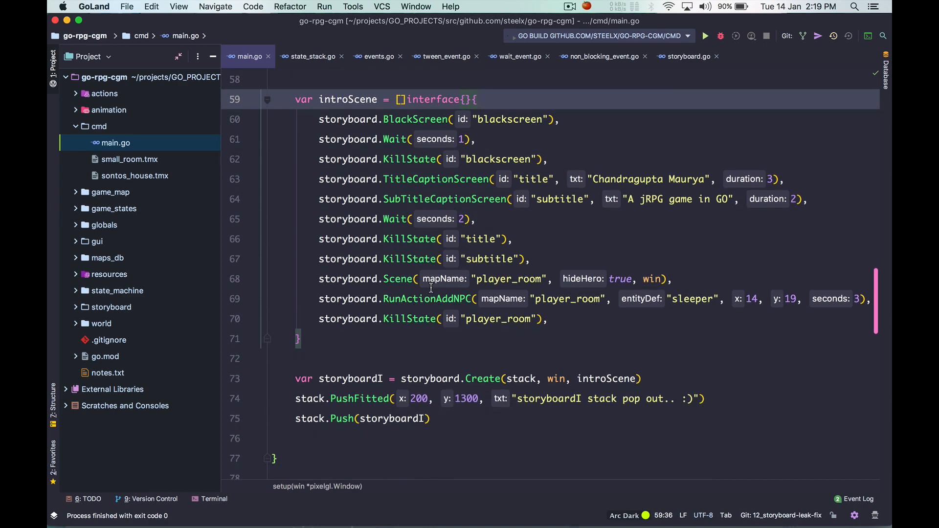
Navigate from storyboard.Create in main.go to the Storyboard struct in storyboard.go.
{"action": "double_click", "coordinate": [348, 100]}
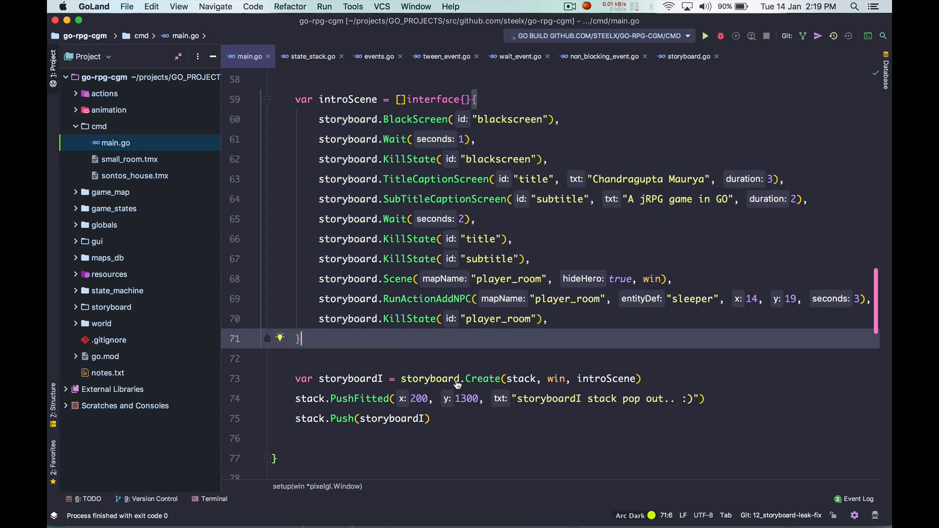
{"action": "left_click", "coordinate": [687, 57]}
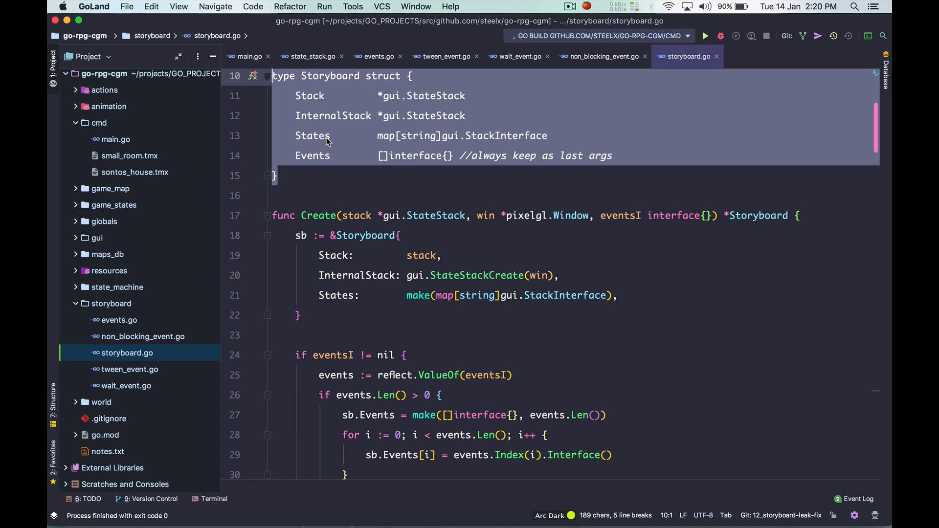
{"action": "left_click", "coordinate": [280, 176]}
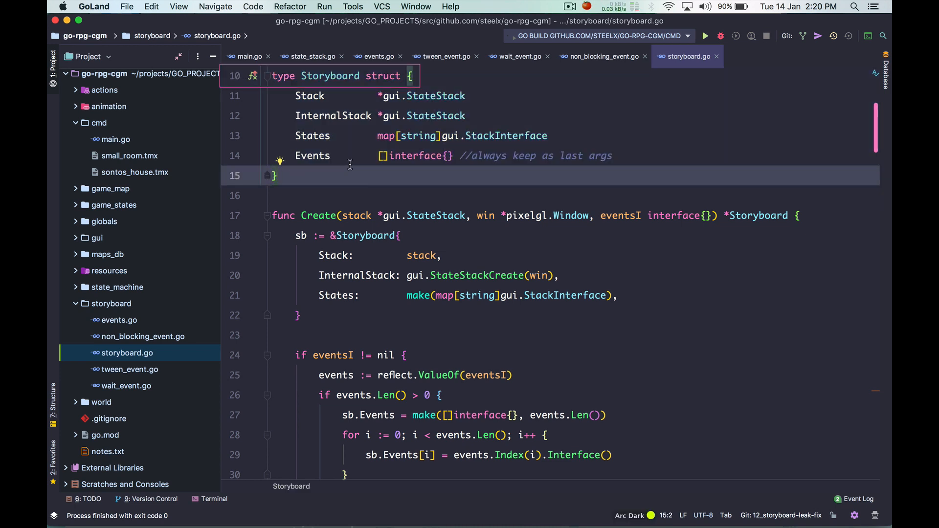
{"action": "mouse_move", "coordinate": [365, 205]}
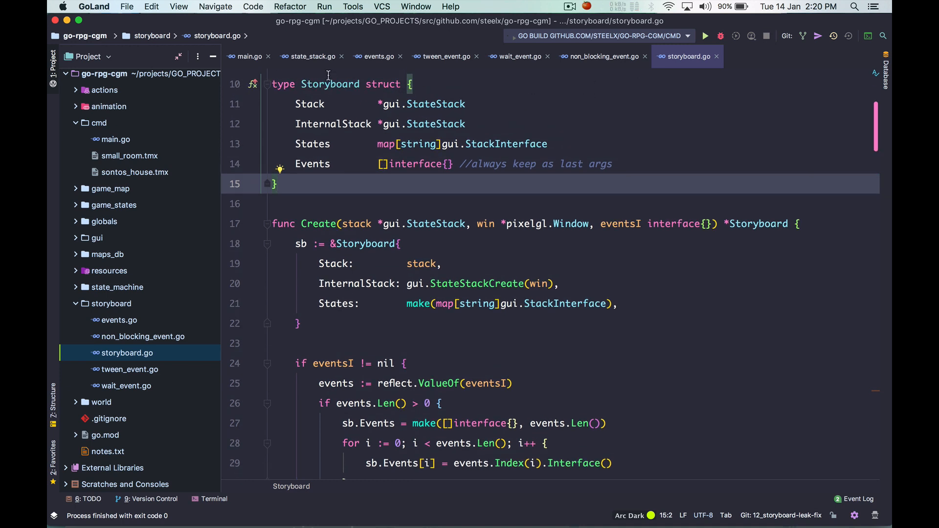
{"action": "mouse_move", "coordinate": [256, 66]}
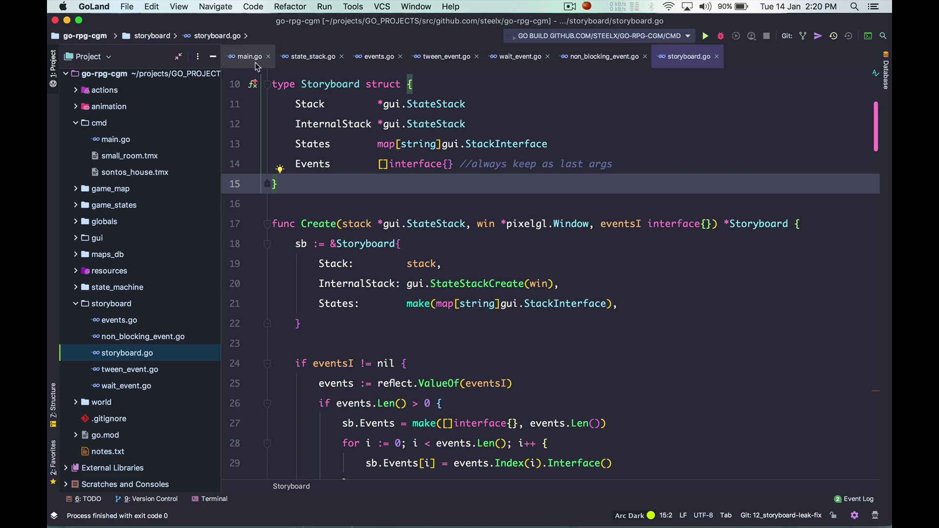
Back in main.go, re-enable the exploreState with its two NPCs in setup.
{"action": "left_click", "coordinate": [246, 56]}
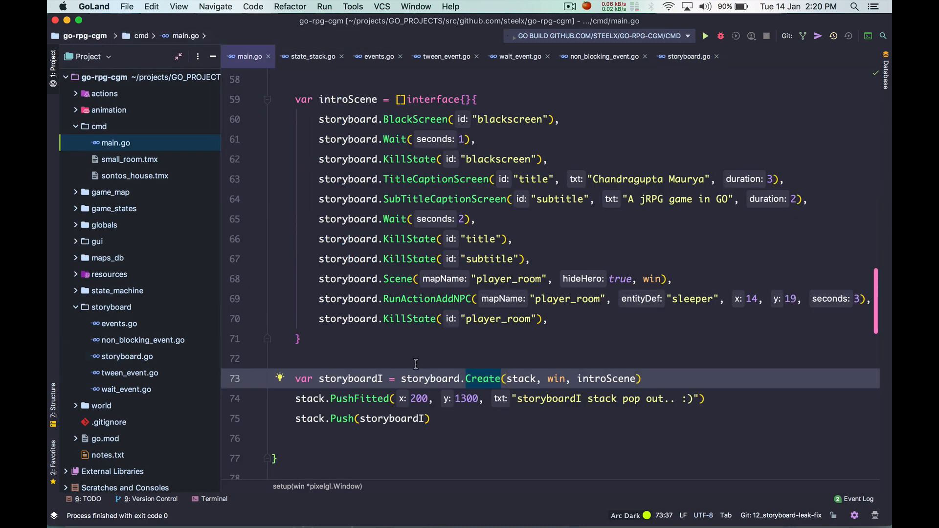
{"action": "double_click", "coordinate": [350, 379]}
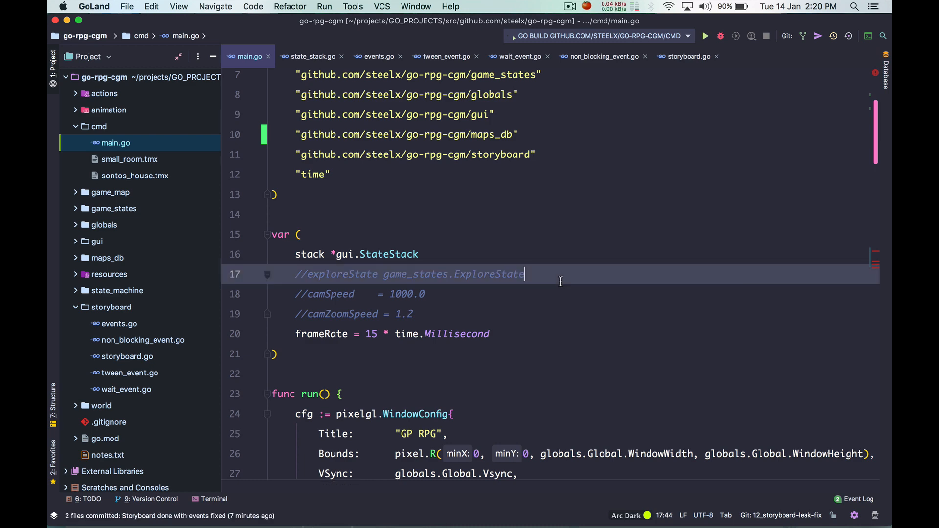
{"action": "scroll", "scroll_direction": "down", "scroll_amount": 3}
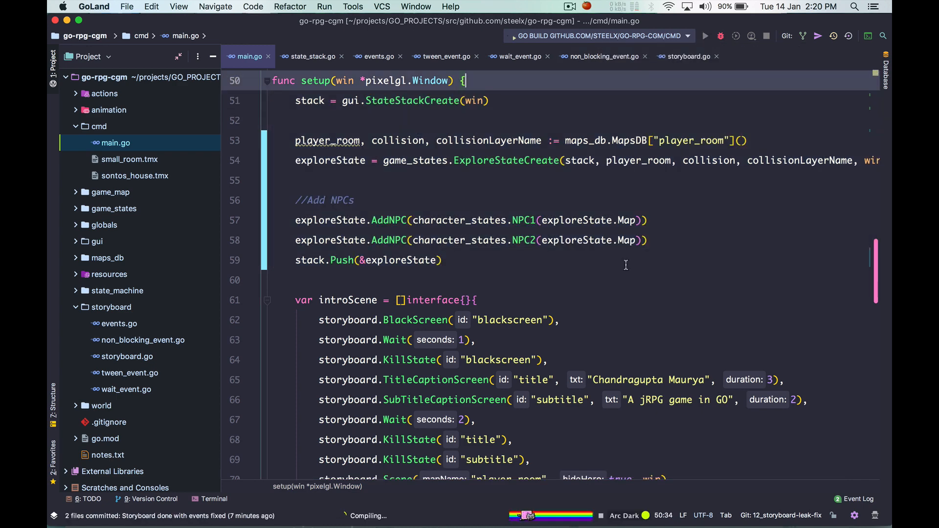
Run the rebuilt game through the intro storyboard into the player room map.
{"action": "left_click", "coordinate": [705, 36]}
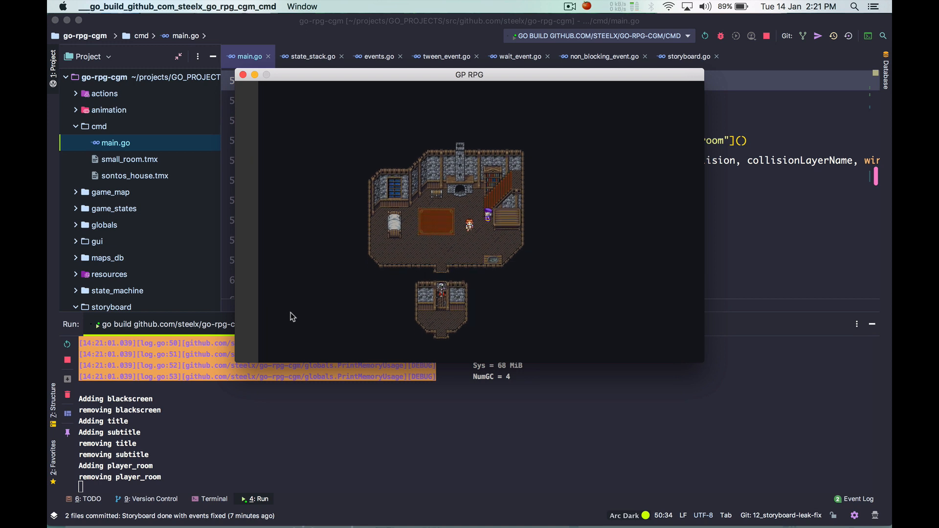
{"action": "mouse_move", "coordinate": [385, 286]}
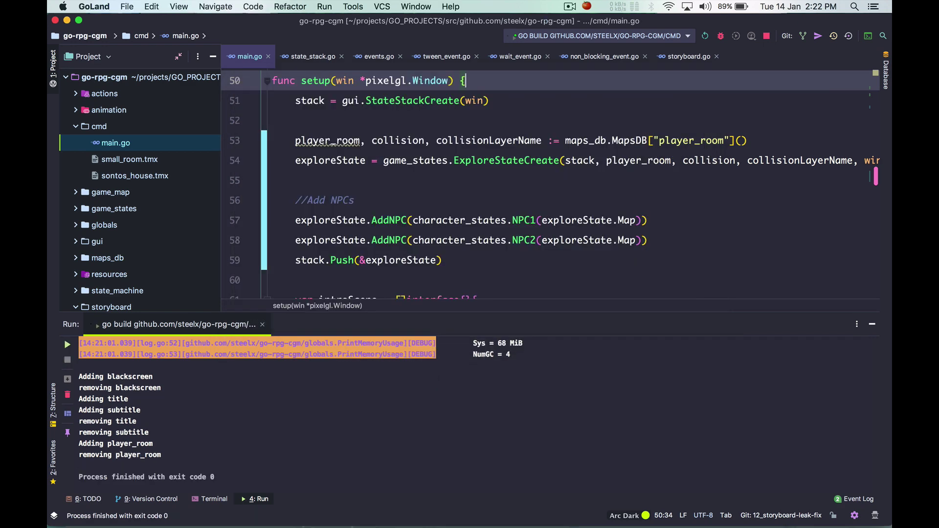
{"action": "mouse_move", "coordinate": [407, 515]}
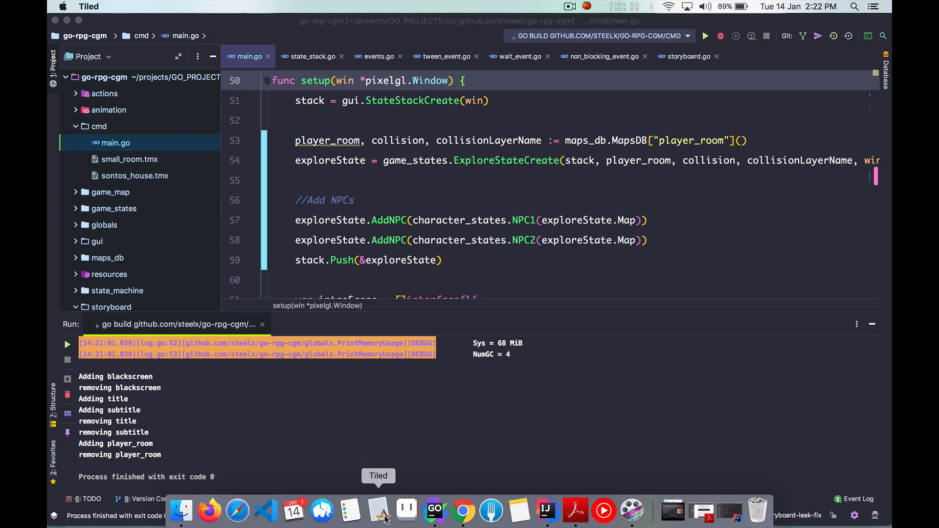
{"action": "left_click", "coordinate": [379, 516]}
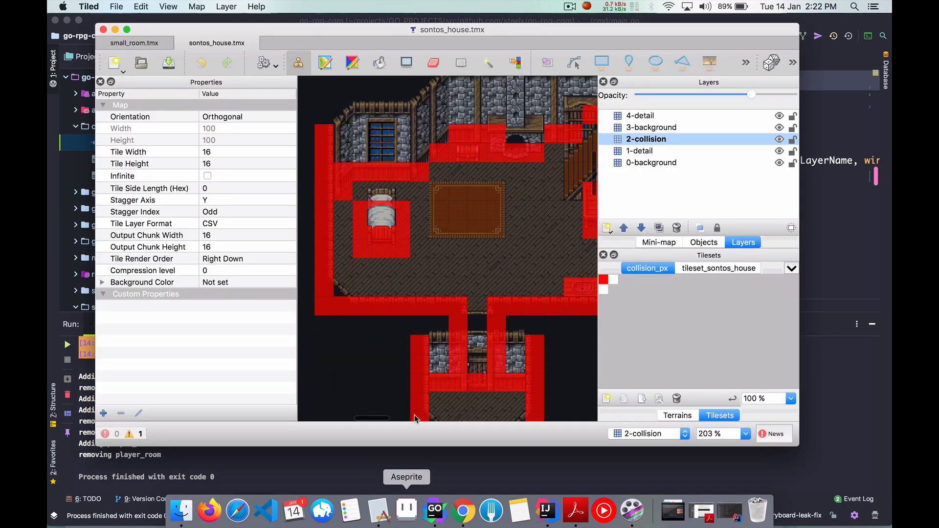
{"action": "left_click", "coordinate": [133, 43]}
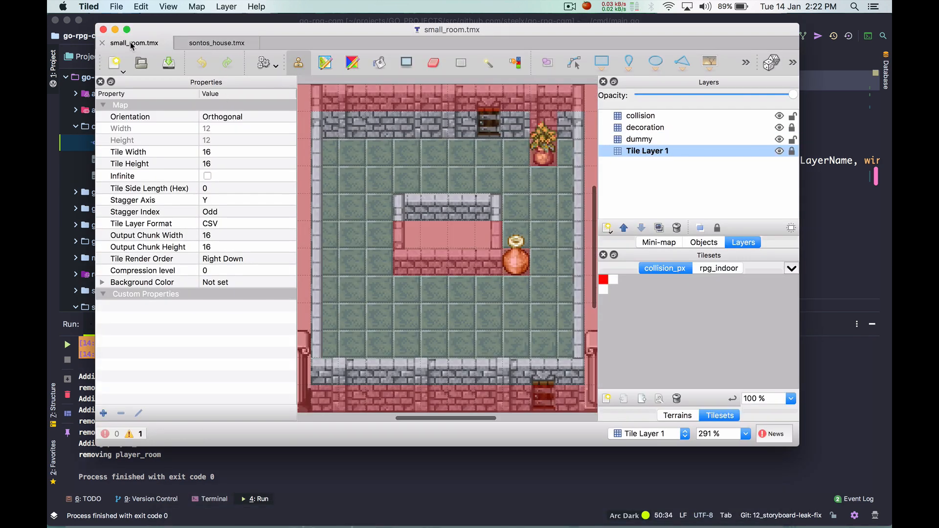
{"action": "left_click", "coordinate": [217, 43]}
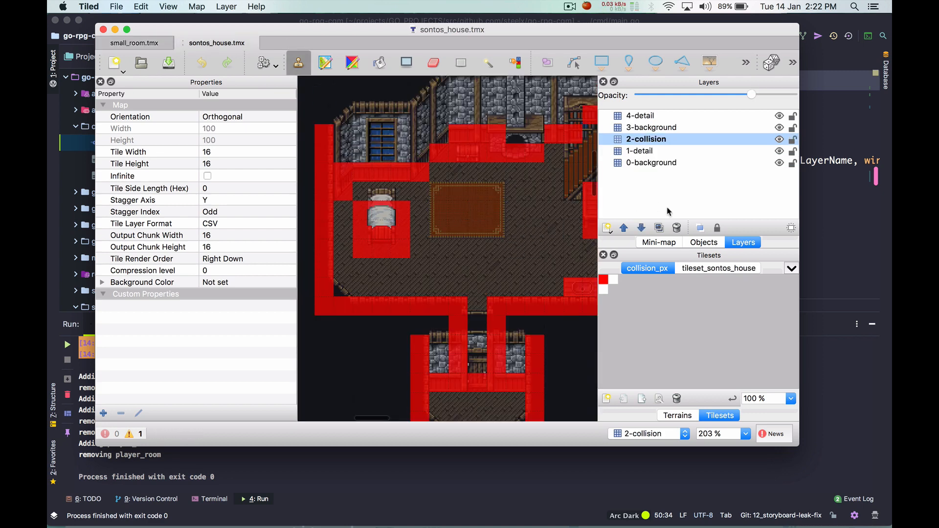
{"action": "left_click", "coordinate": [718, 268]}
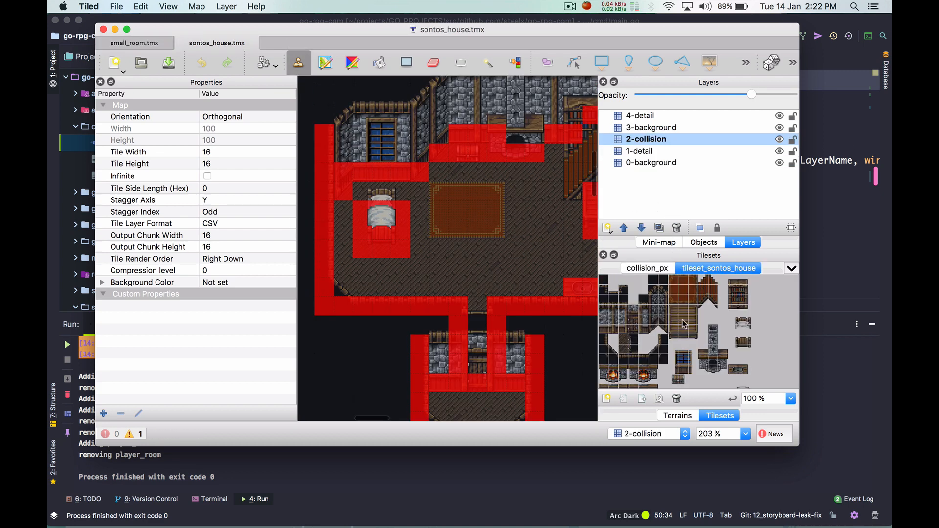
{"action": "mouse_move", "coordinate": [670, 186]}
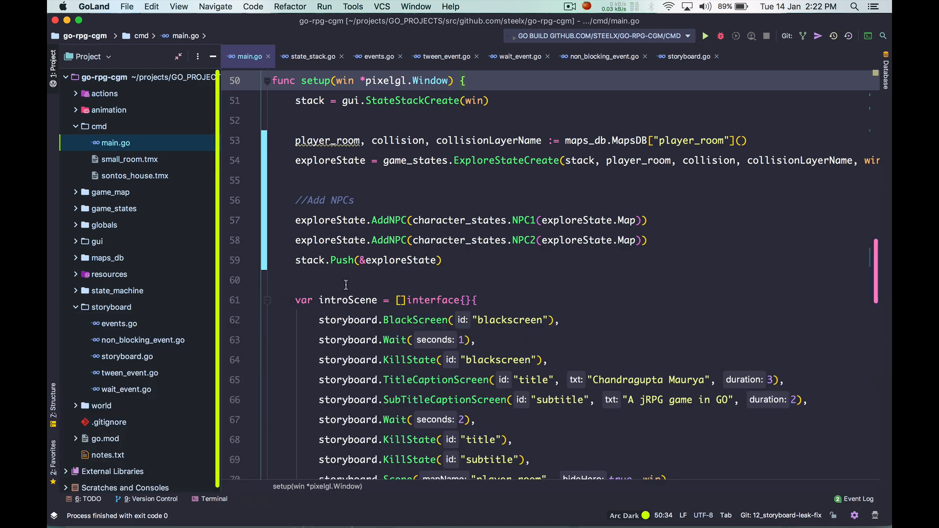
Inspect the StateStack struct and its States field in state_stack.go.
{"action": "scroll", "scroll_direction": "down", "scroll_amount": 3}
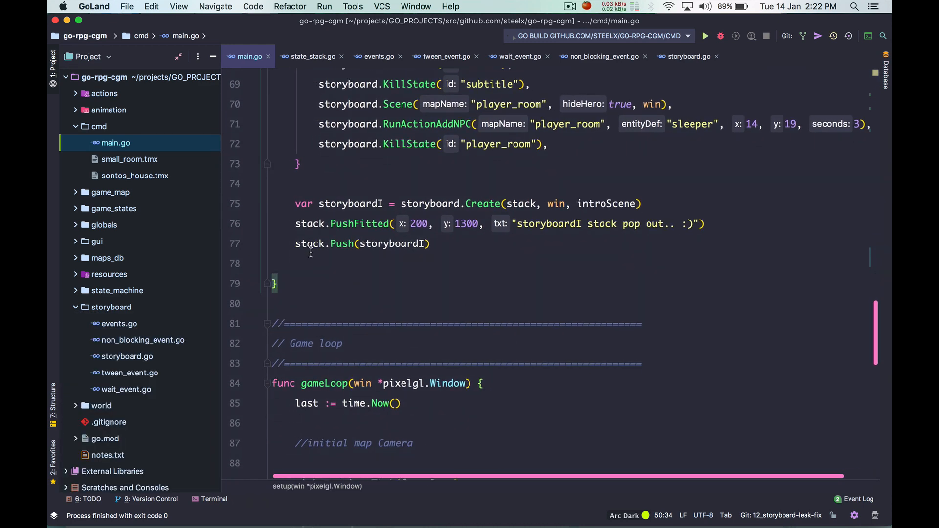
{"action": "double_click", "coordinate": [388, 215]}
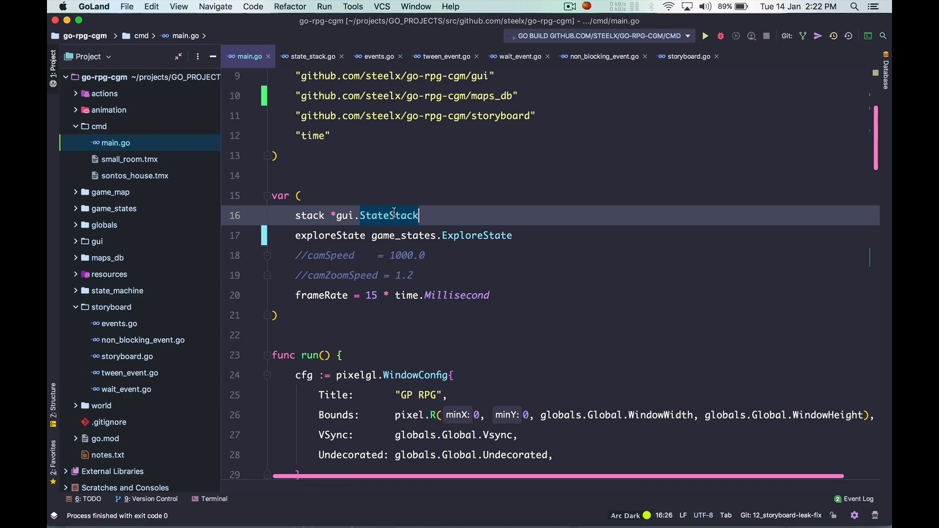
{"action": "left_click", "coordinate": [311, 57]}
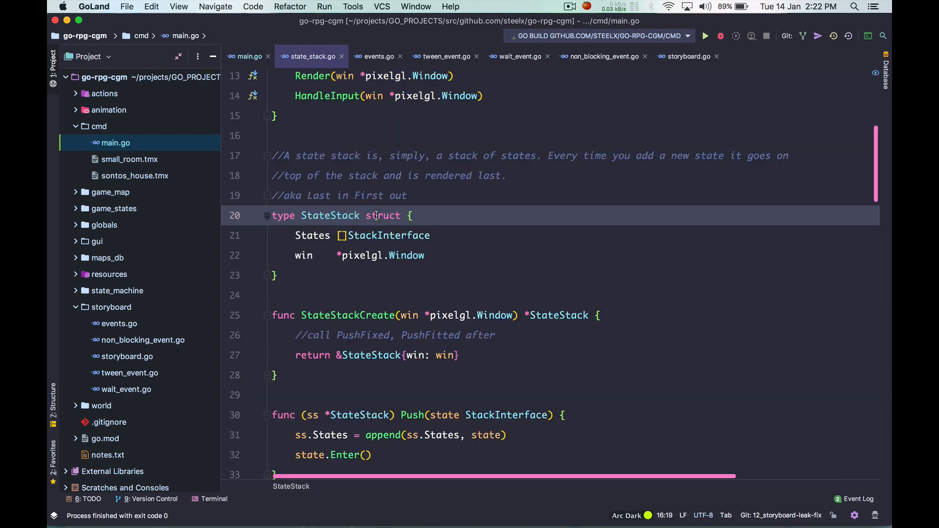
{"action": "double_click", "coordinate": [328, 216]}
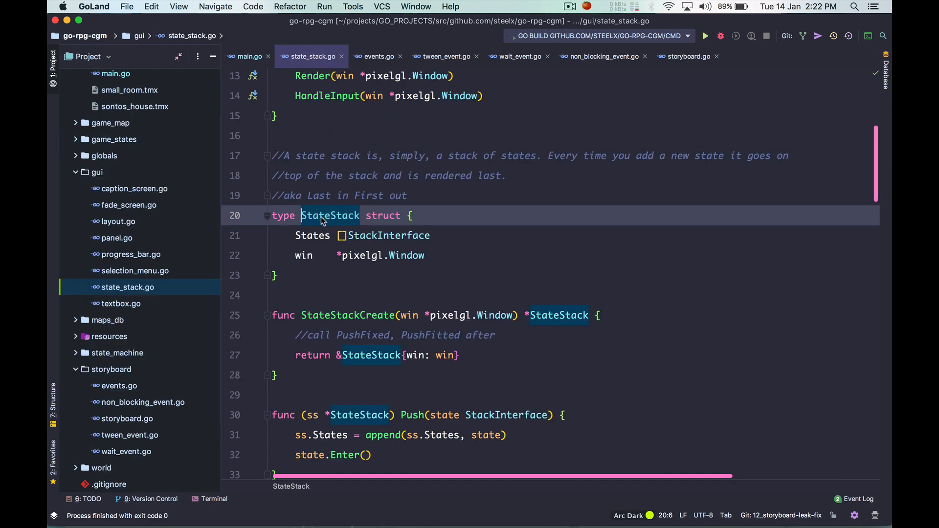
{"action": "left_click", "coordinate": [295, 236]}
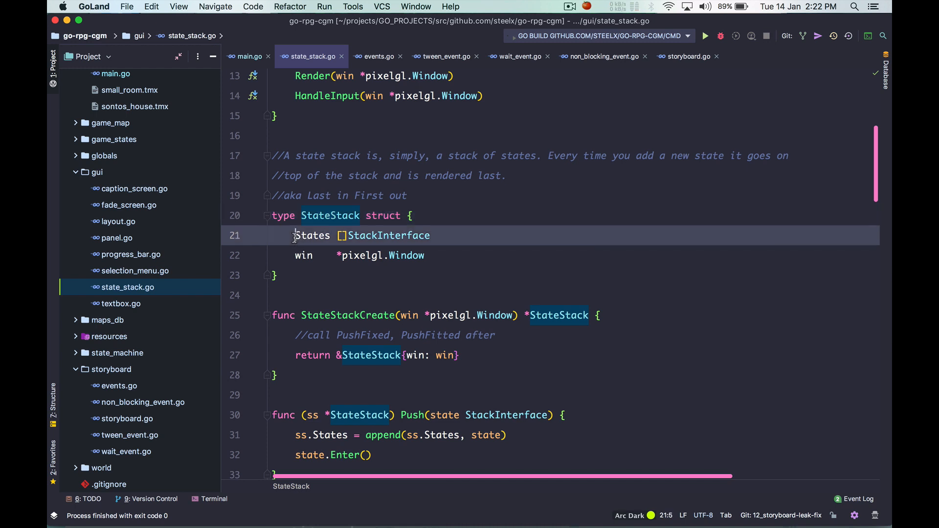
{"action": "double_click", "coordinate": [389, 236]}
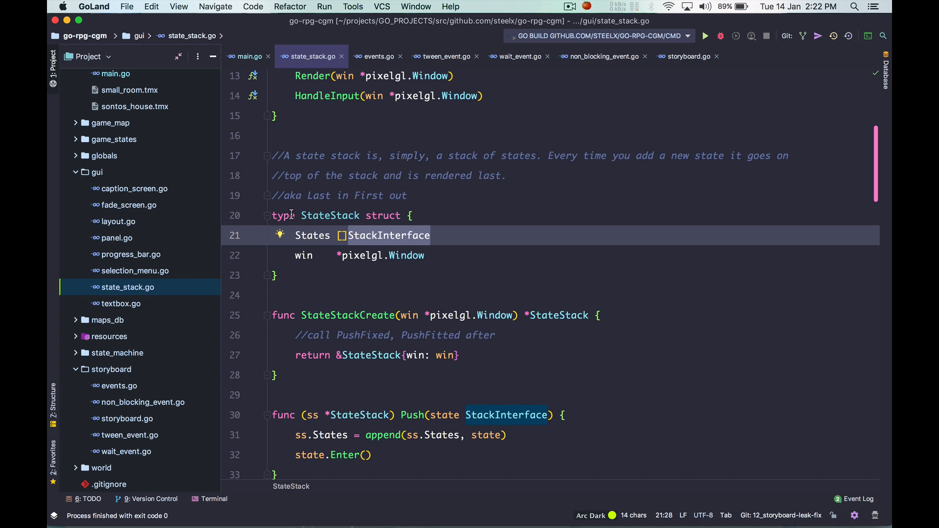
{"action": "left_click", "coordinate": [435, 235]}
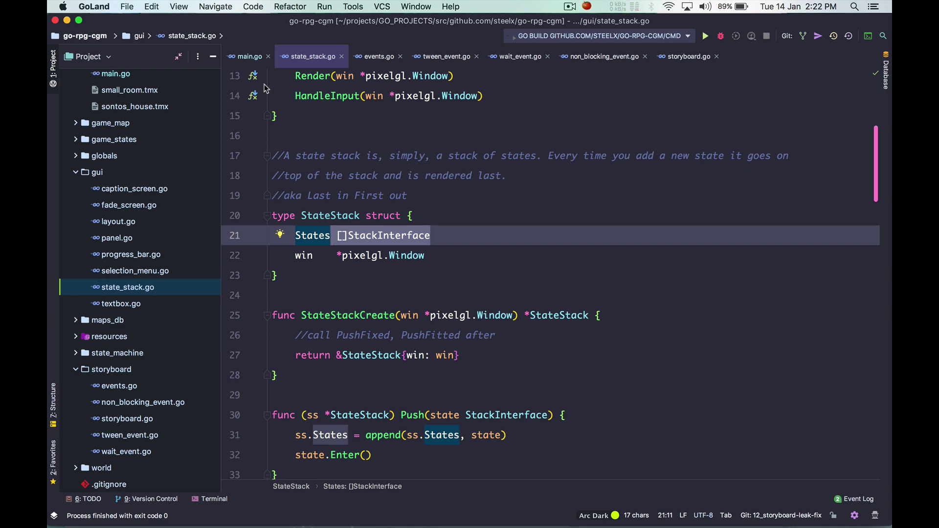
Return to main.go and move on to maps_db.go where player_room is registered.
{"action": "left_click", "coordinate": [248, 57]}
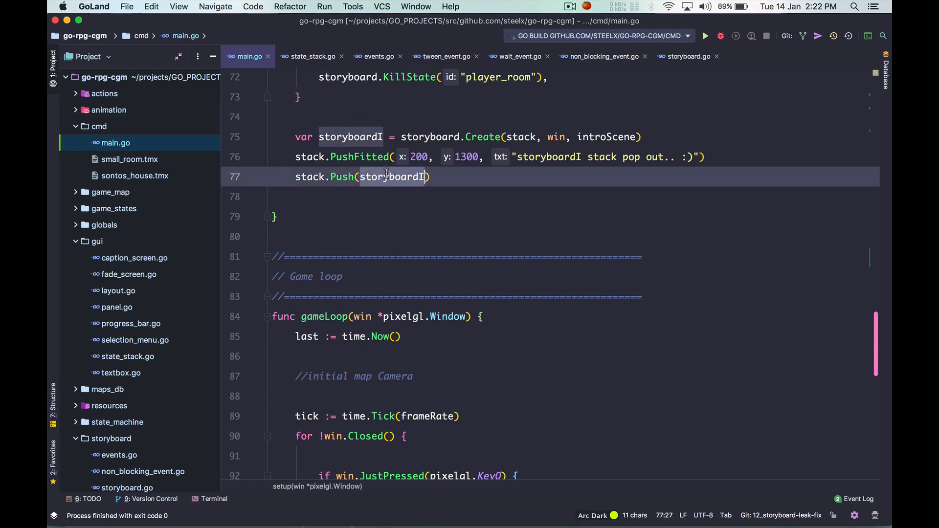
{"action": "left_click", "coordinate": [436, 177]}
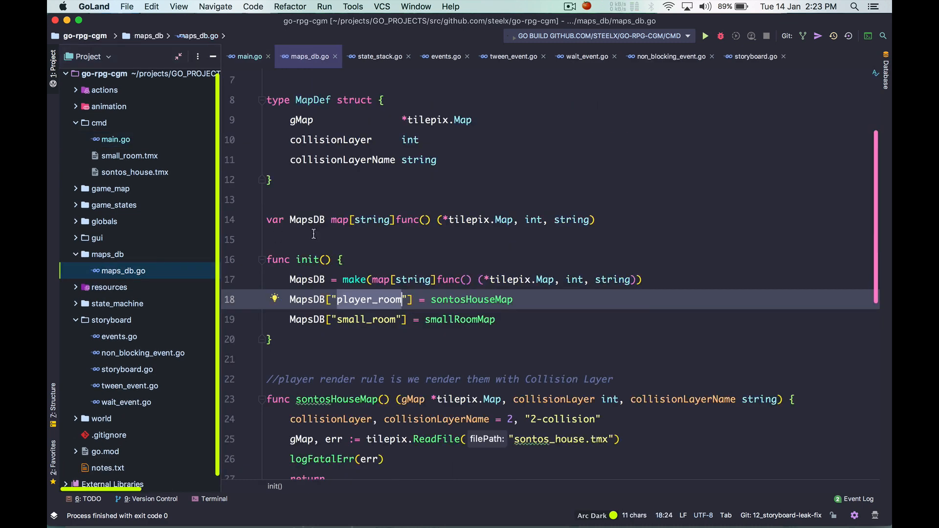
Review where main.go pushes the explore state and highlight exploreState usages.
{"action": "scroll", "scroll_direction": "down", "scroll_amount": 3}
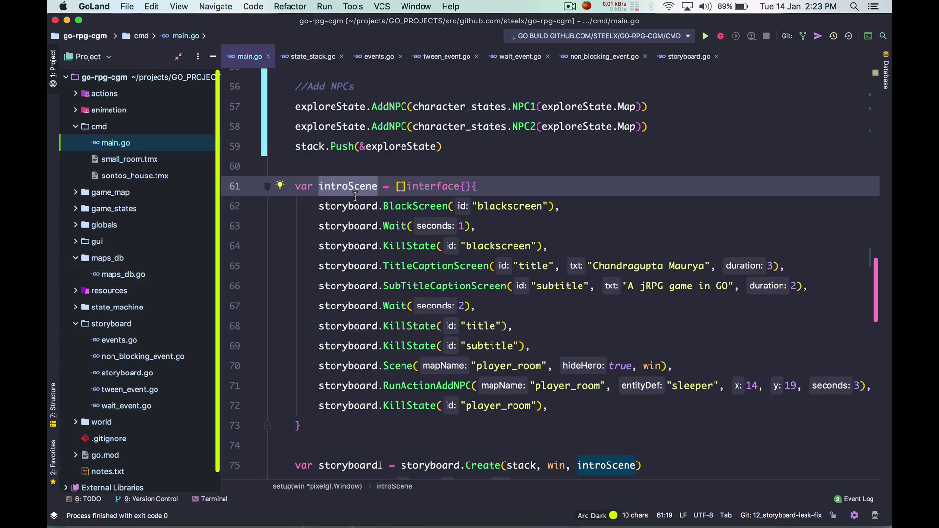
{"action": "scroll", "scroll_direction": "down", "scroll_amount": 3}
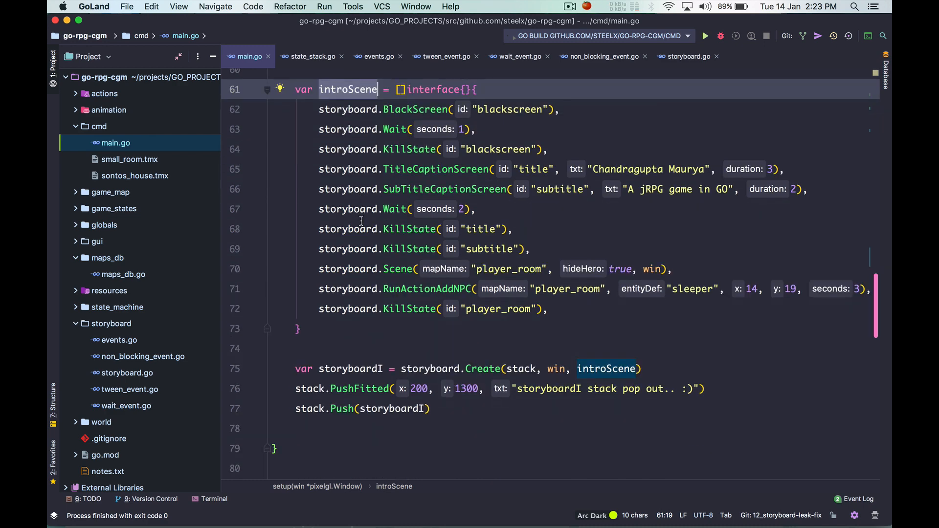
{"action": "left_click", "coordinate": [434, 409]}
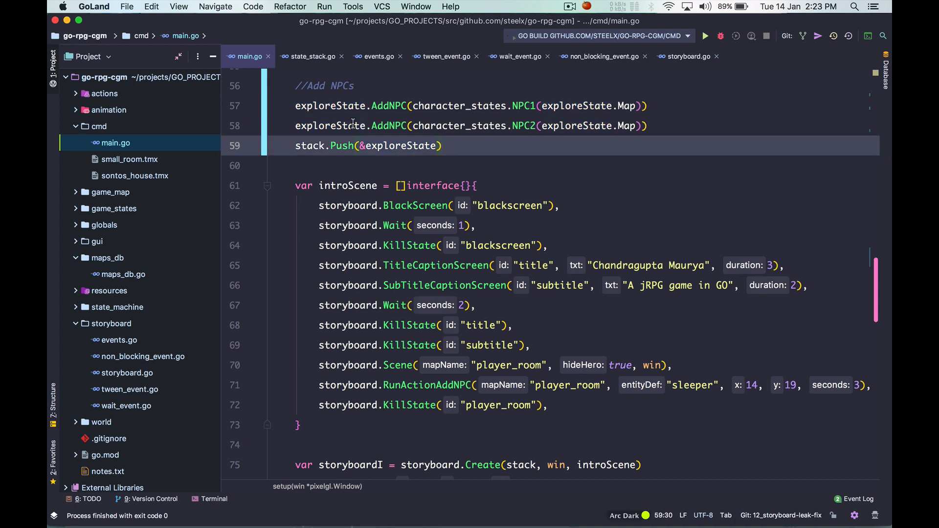
{"action": "double_click", "coordinate": [330, 105]}
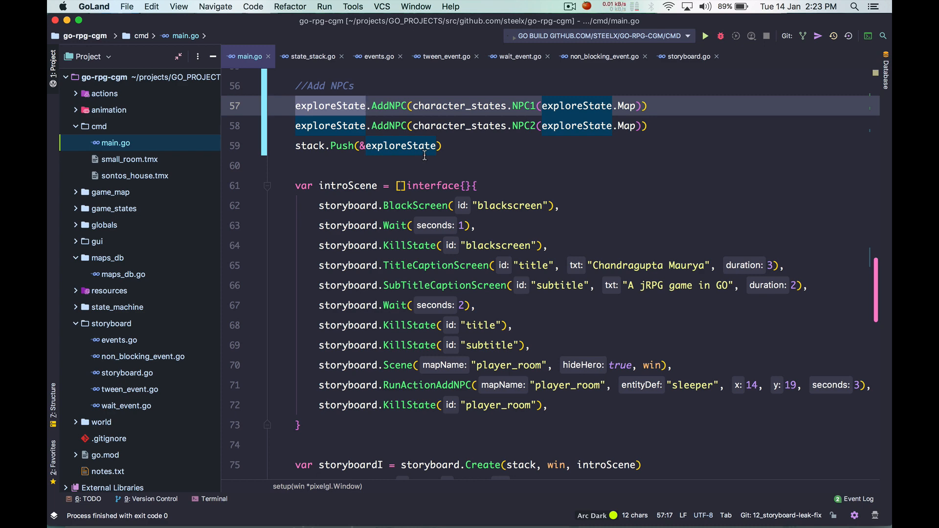
Scroll through the game loop, then open events.go from the storyboard package.
{"action": "scroll", "scroll_direction": "down", "scroll_amount": 3}
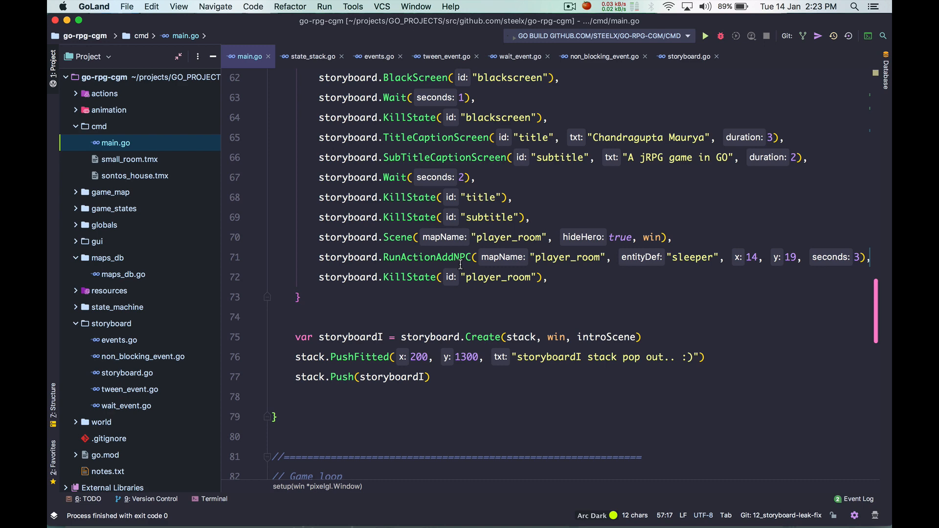
{"action": "scroll", "scroll_direction": "down", "scroll_amount": 3}
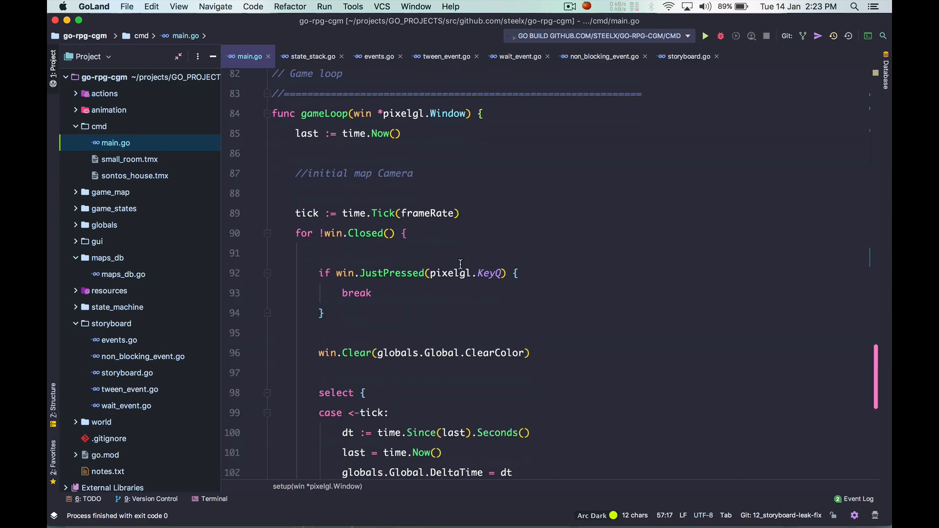
{"action": "scroll", "scroll_direction": "down", "scroll_amount": 3}
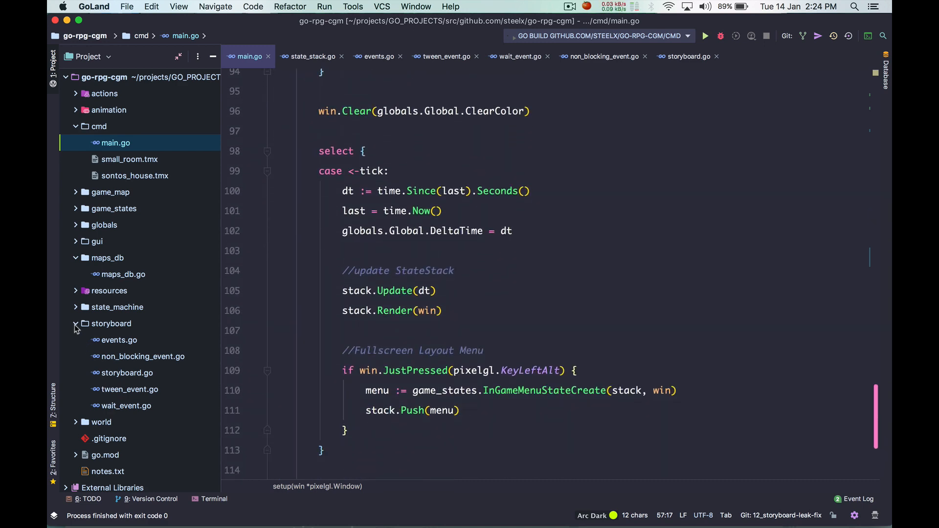
{"action": "left_click", "coordinate": [120, 340]}
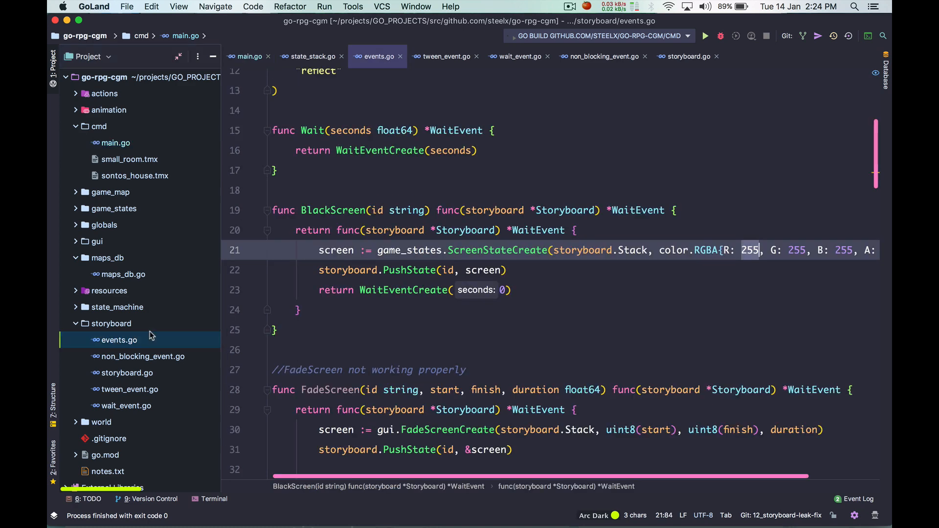
Review the Storyboard struct, Create function and usages of the Events field.
{"action": "scroll", "scroll_direction": "down", "scroll_amount": 3}
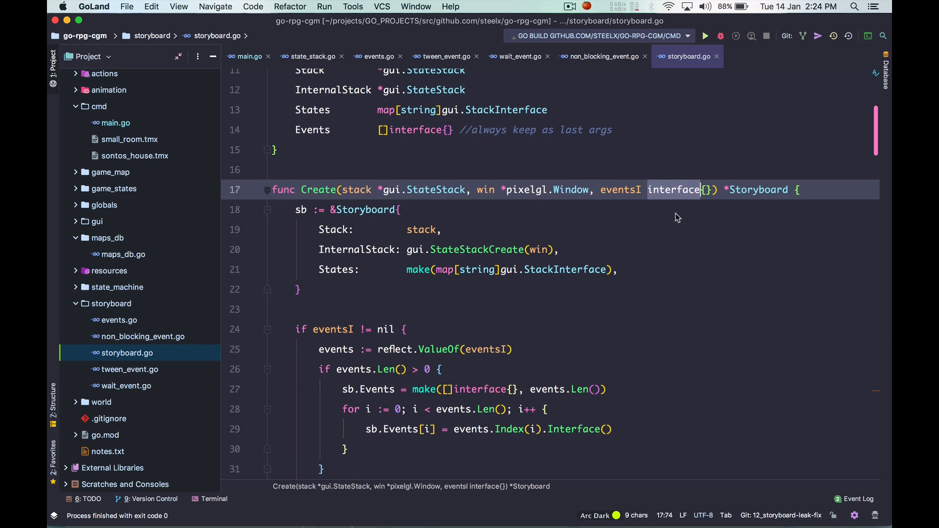
{"action": "scroll", "scroll_direction": "down", "scroll_amount": 3}
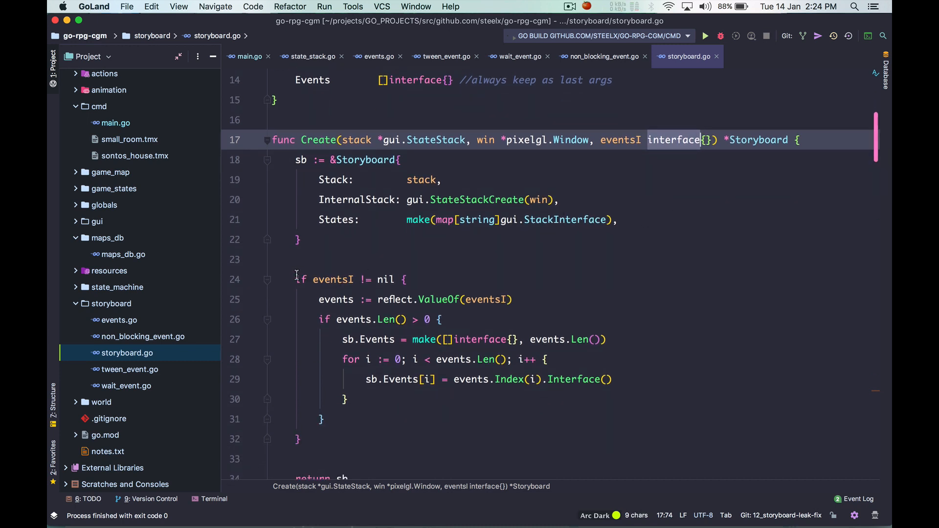
{"action": "left_click_drag", "start_coordinate": [296, 278], "coordinate": [324, 419]}
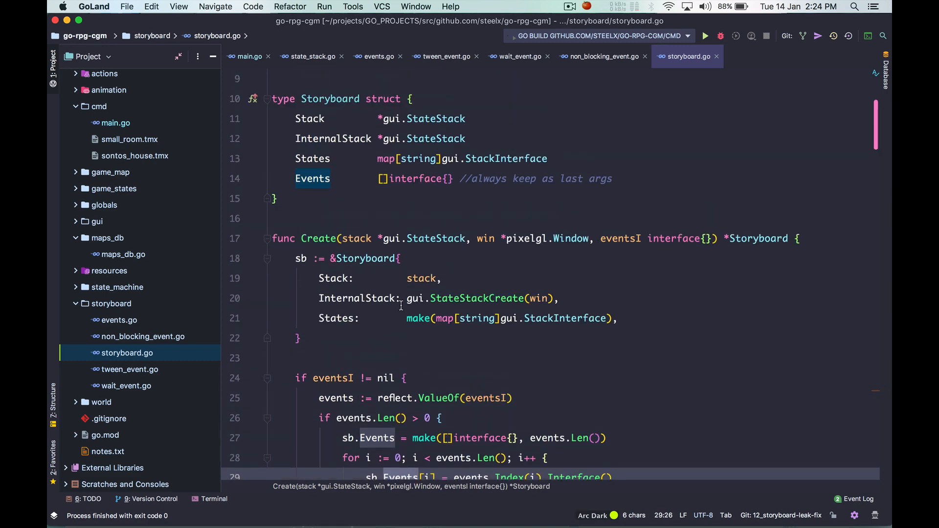
{"action": "left_click", "coordinate": [307, 178]}
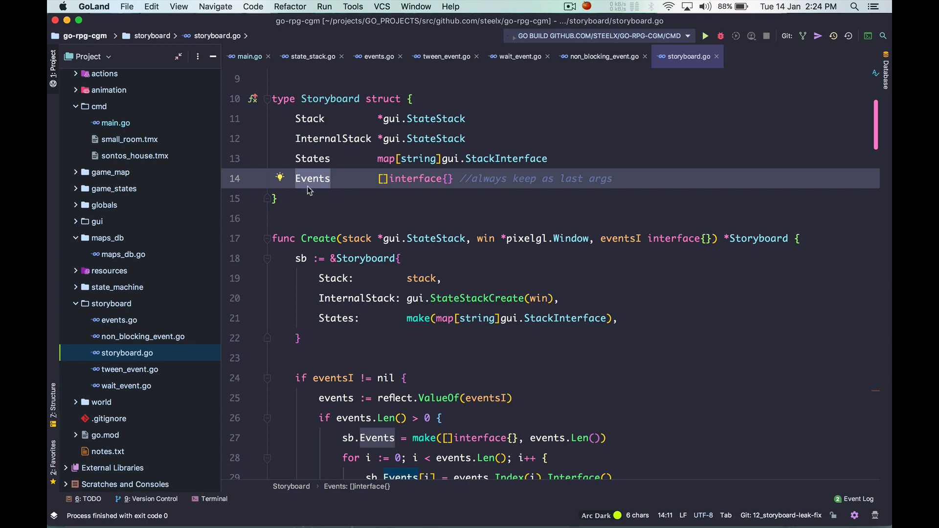
{"action": "scroll", "scroll_direction": "down", "scroll_amount": 3}
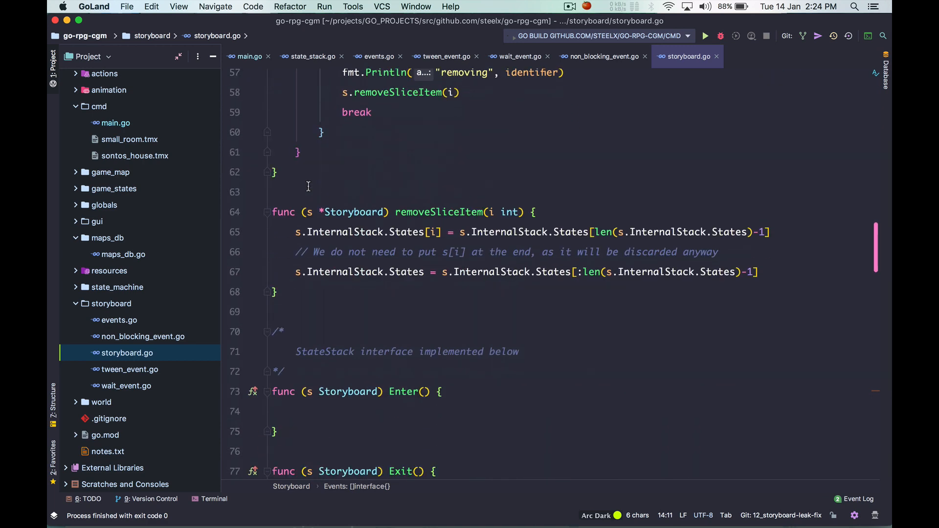
{"action": "scroll", "scroll_direction": "down", "scroll_amount": 3}
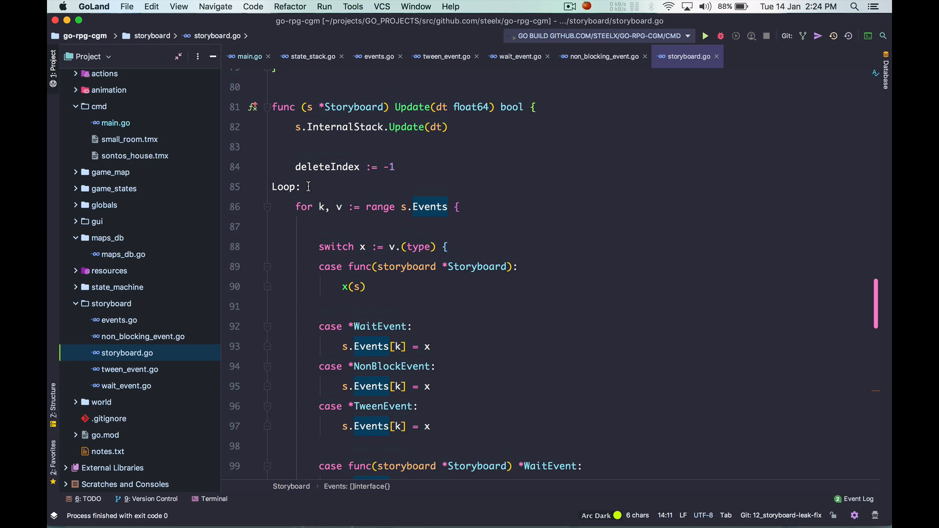
Walk through the Update method's type switch over WaitEvent, NonBlockEvent and TweenEvent.
{"action": "left_click", "coordinate": [412, 108]}
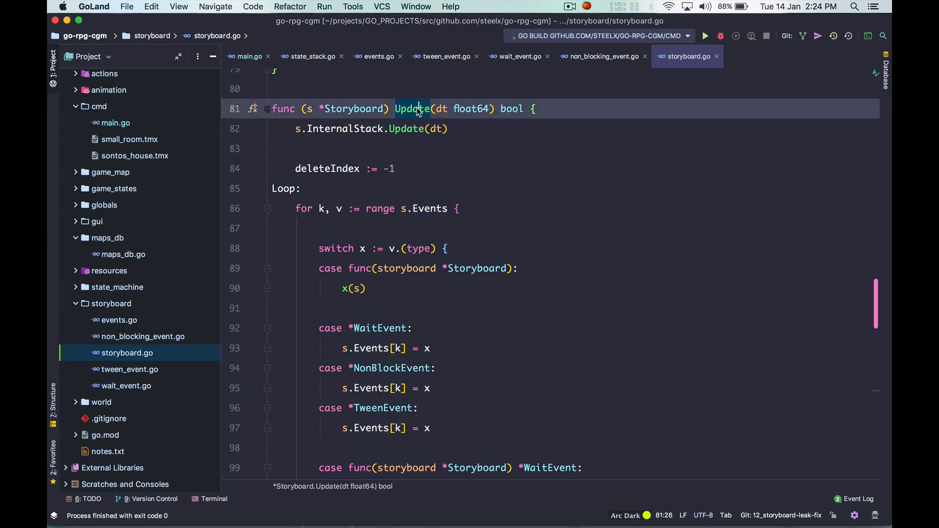
{"action": "double_click", "coordinate": [412, 109]}
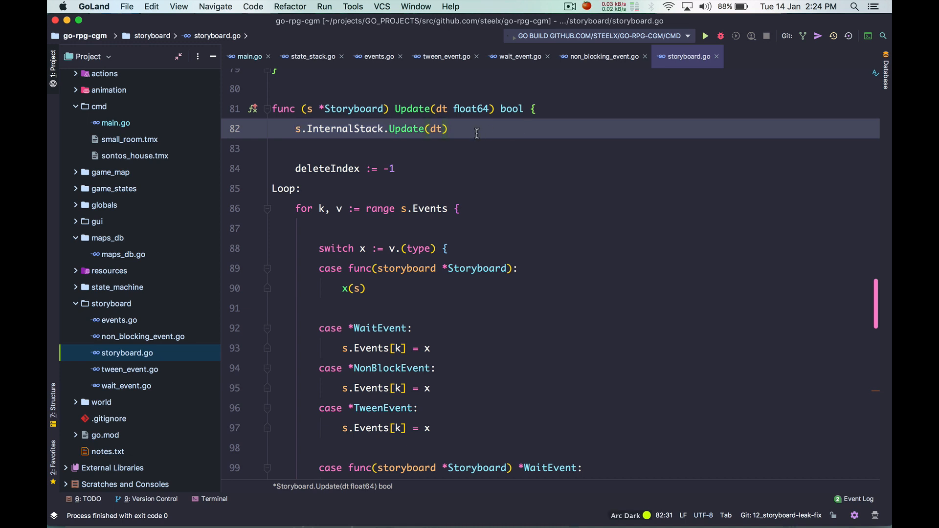
{"action": "scroll", "scroll_direction": "down", "scroll_amount": 3}
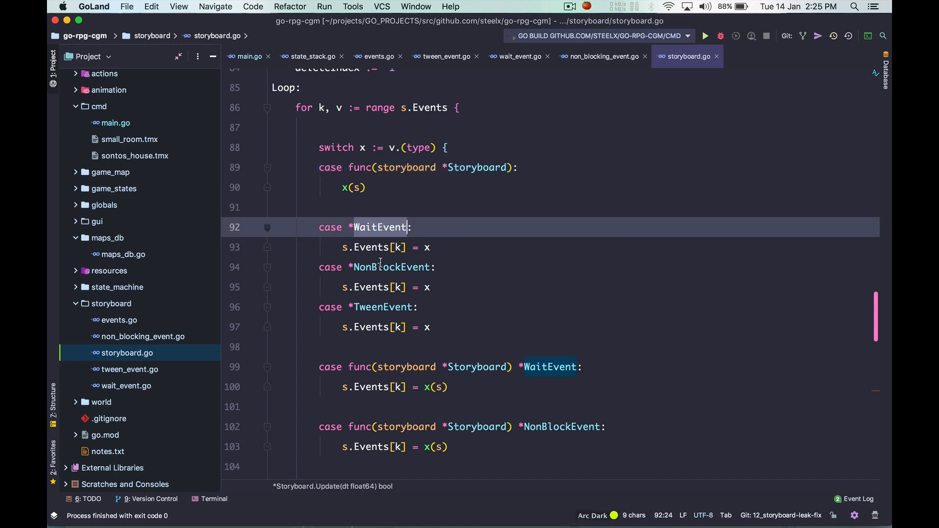
{"action": "scroll", "scroll_direction": "down", "scroll_amount": 3}
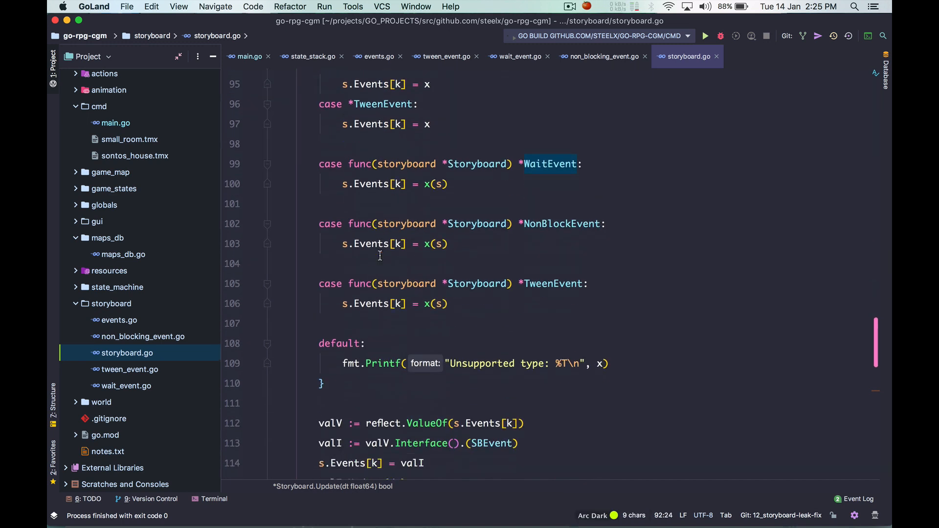
{"action": "scroll", "scroll_direction": "down", "scroll_amount": 3}
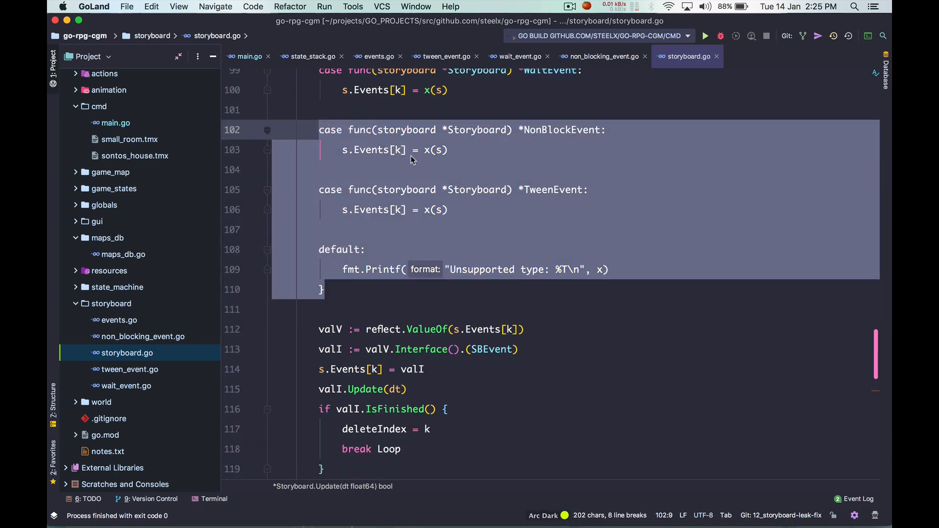
{"action": "left_click", "coordinate": [444, 151]}
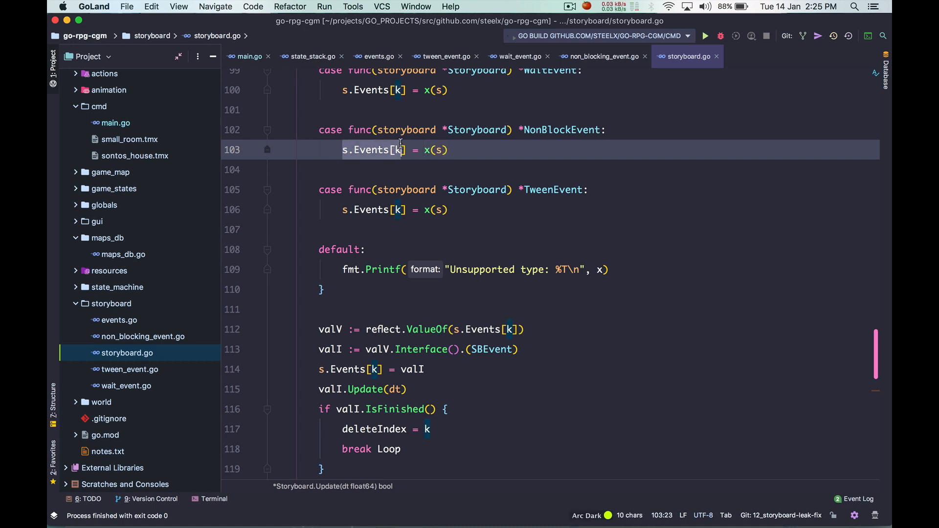
{"action": "mouse_move", "coordinate": [454, 327]}
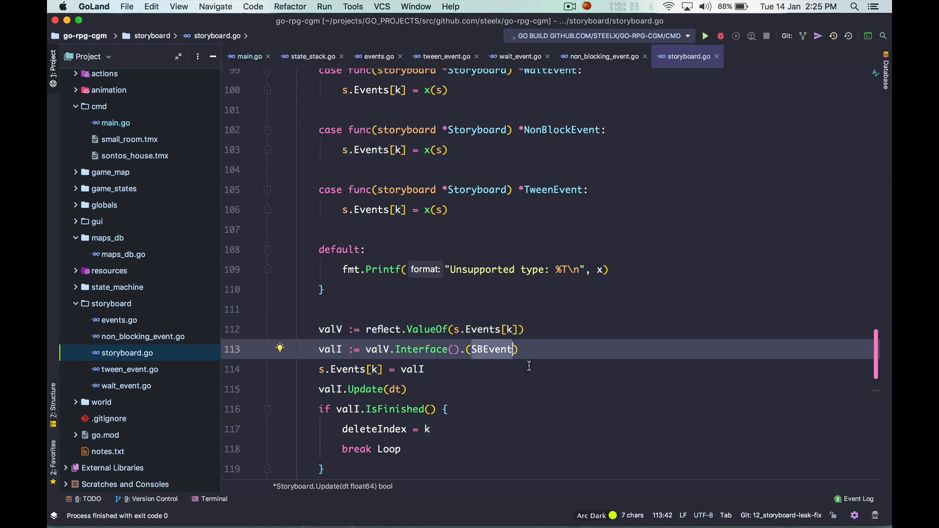
{"action": "mouse_move", "coordinate": [495, 356]}
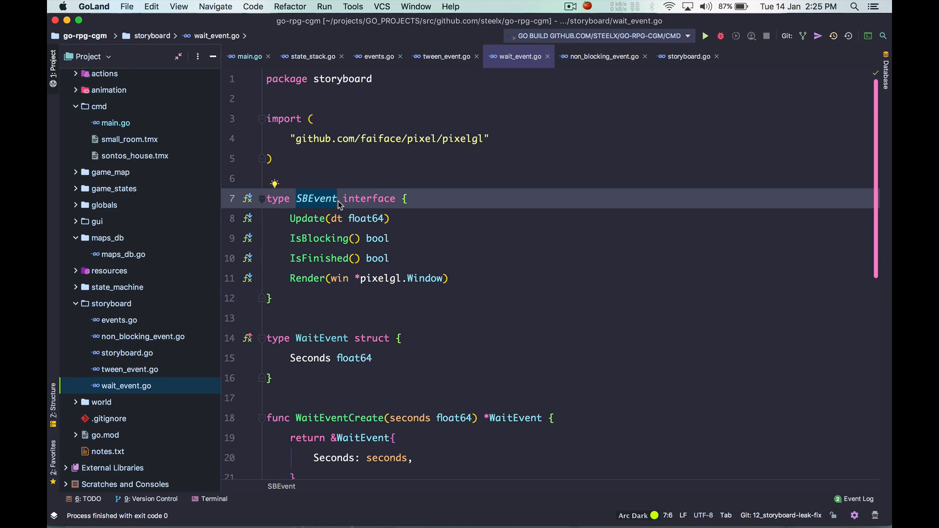
Review the TweenEvent methods and jump to the SBEvent interface in wait_event.go.
{"action": "left_click", "coordinate": [378, 57]}
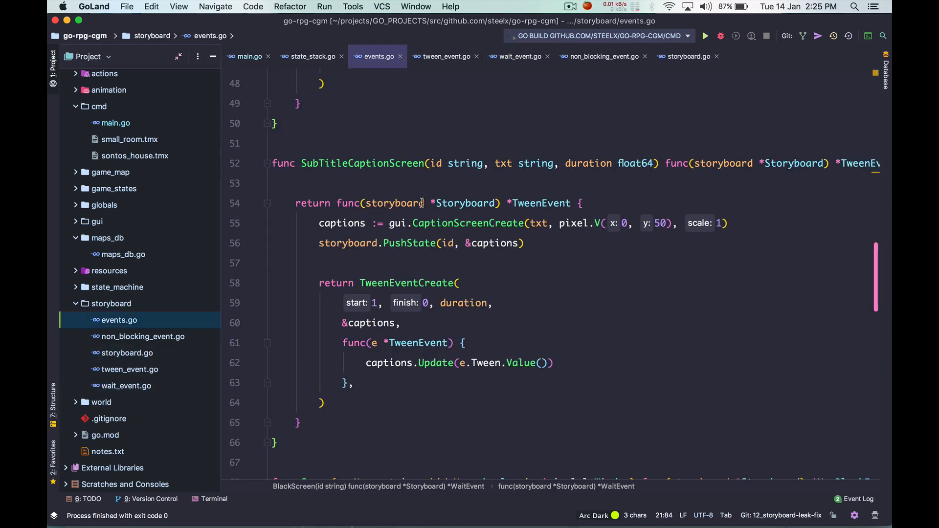
{"action": "mouse_move", "coordinate": [130, 376]}
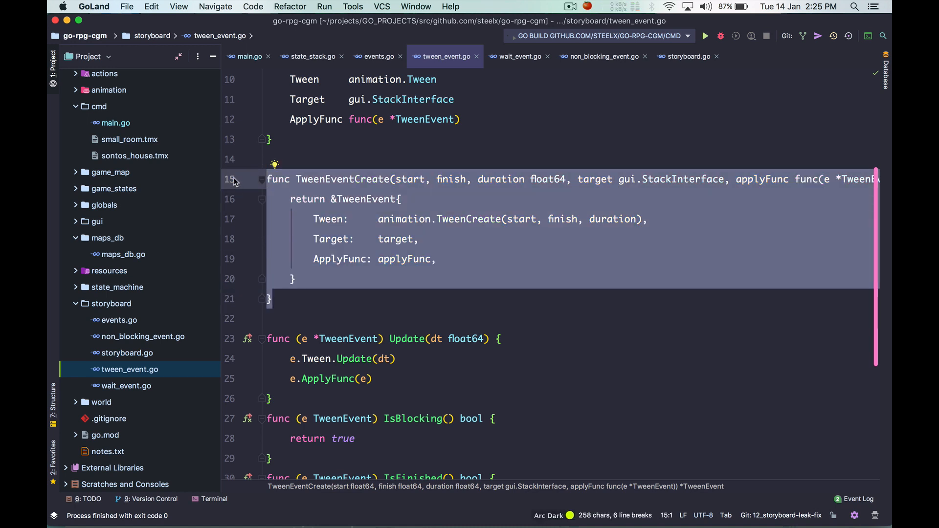
{"action": "mouse_move", "coordinate": [285, 199]}
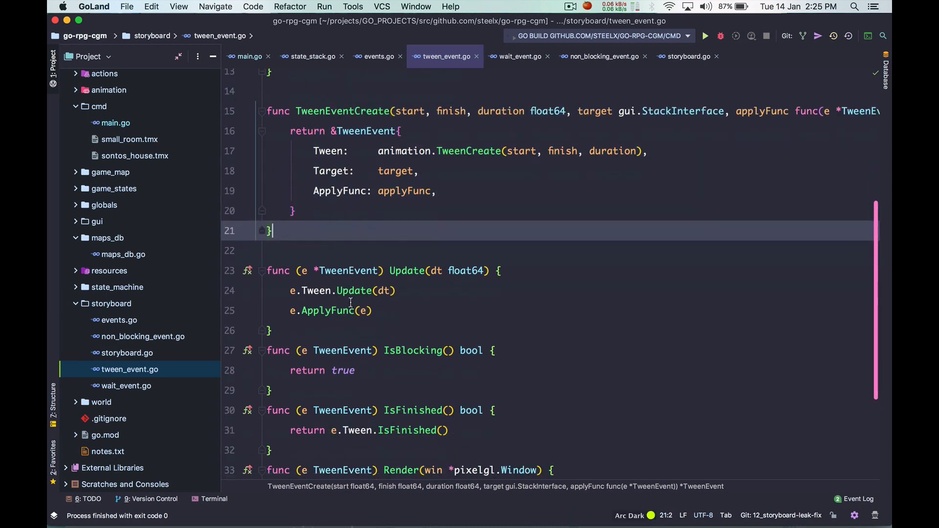
{"action": "scroll", "scroll_direction": "down", "scroll_amount": 3}
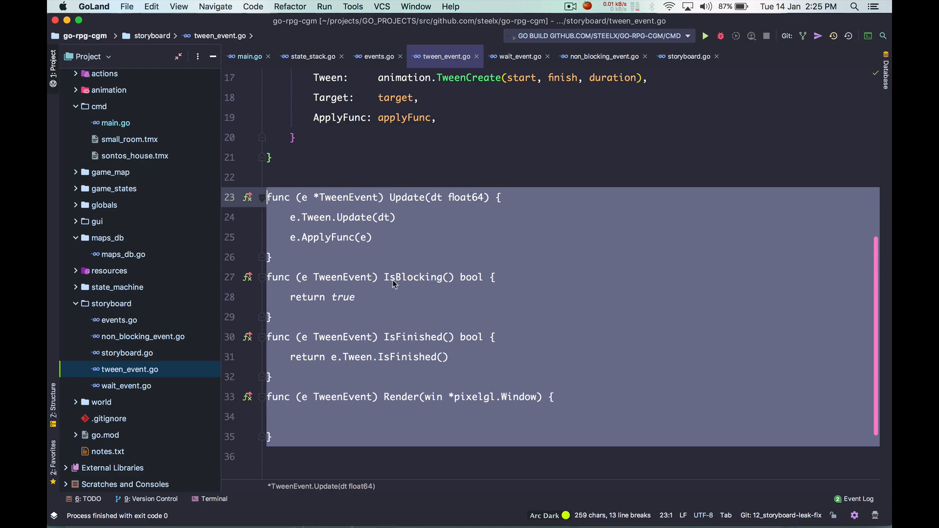
{"action": "left_click", "coordinate": [405, 397]}
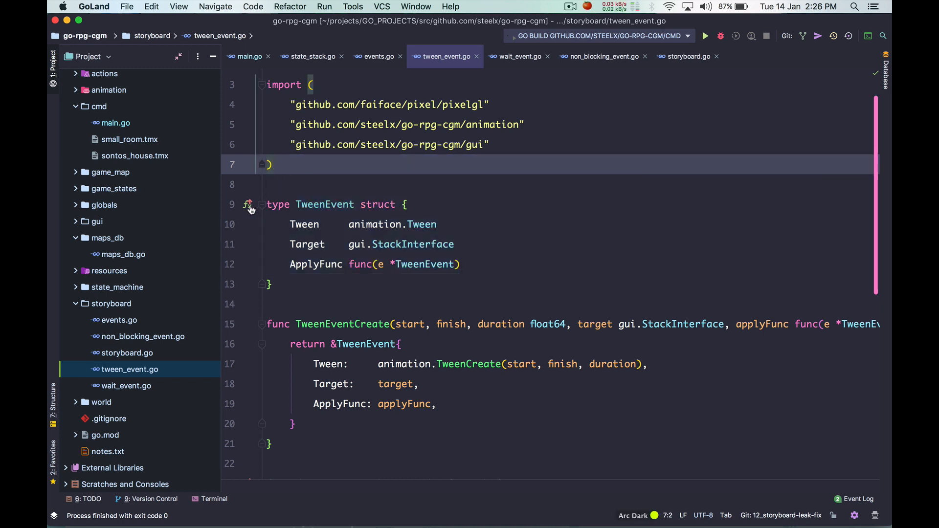
{"action": "left_click", "coordinate": [519, 56]}
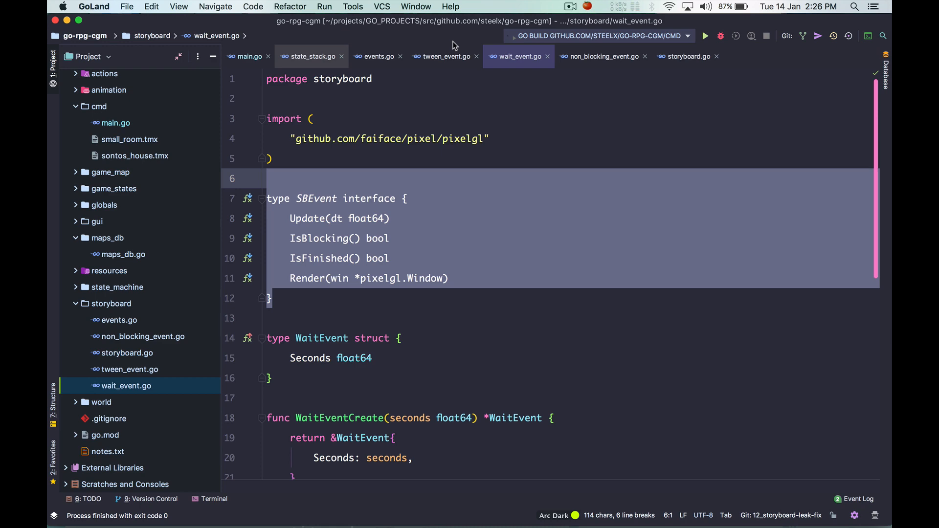
In storyboard.go, follow valI.Update to the SBEvent declaration and highlight SBEvent in the type assertion.
{"action": "left_click", "coordinate": [689, 57]}
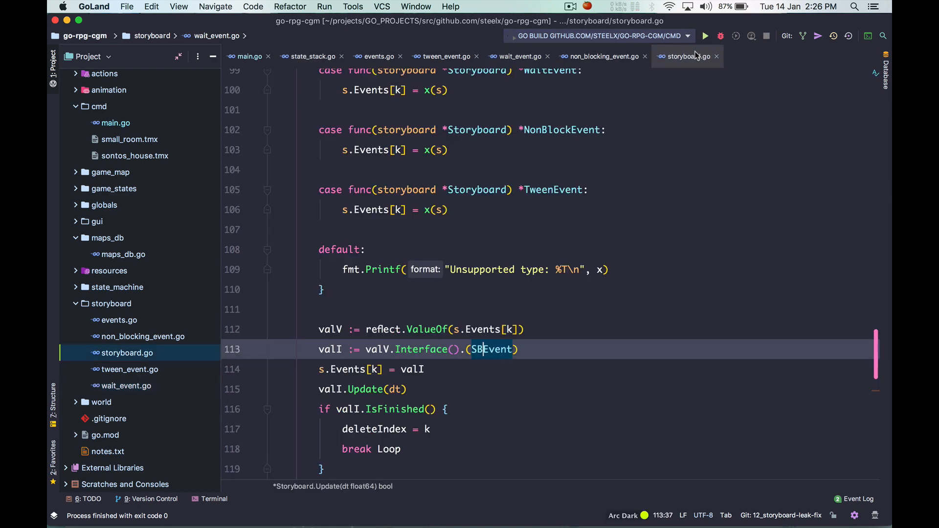
{"action": "scroll", "scroll_direction": "down", "scroll_amount": 3}
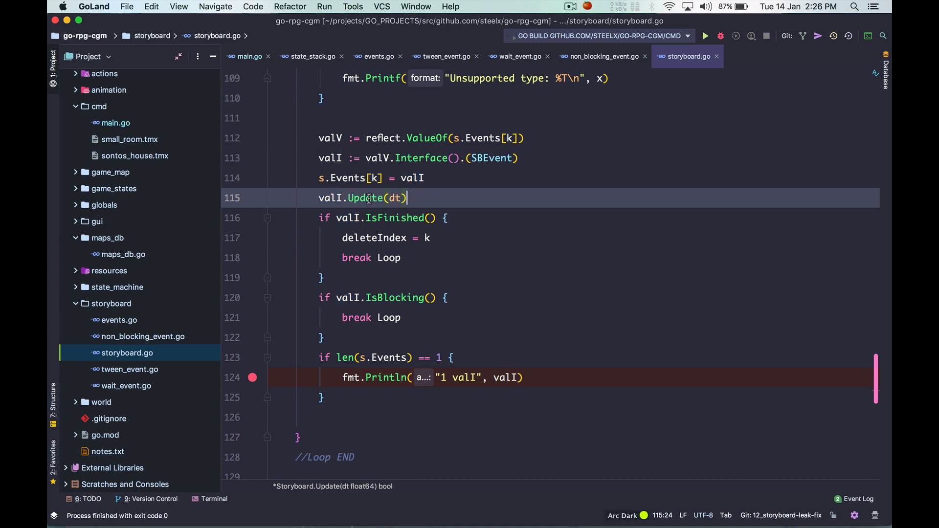
{"action": "left_click", "coordinate": [514, 57]}
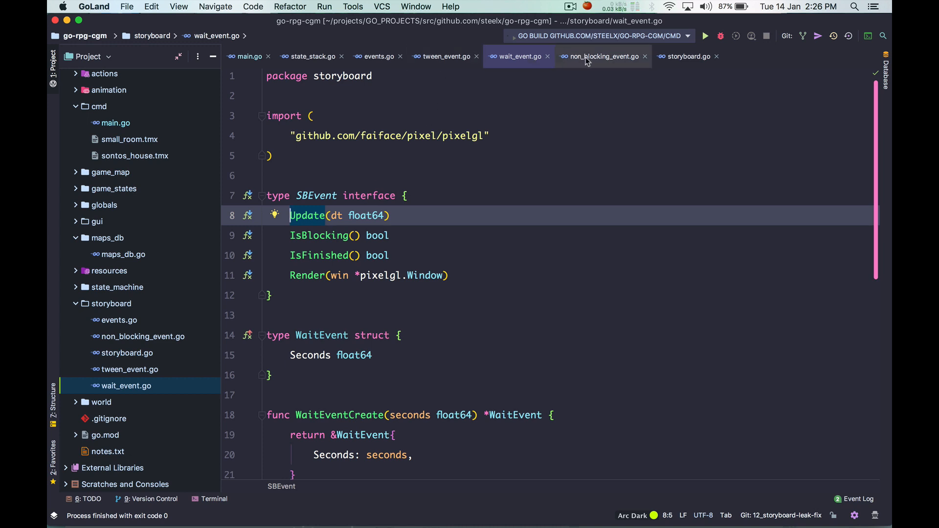
{"action": "left_click", "coordinate": [687, 57]}
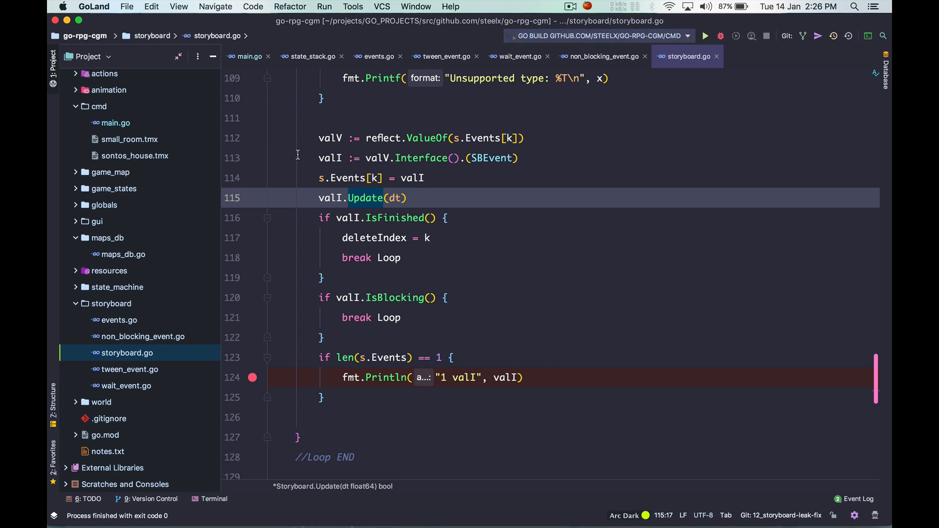
{"action": "left_click_drag", "start_coordinate": [319, 138], "coordinate": [326, 276]}
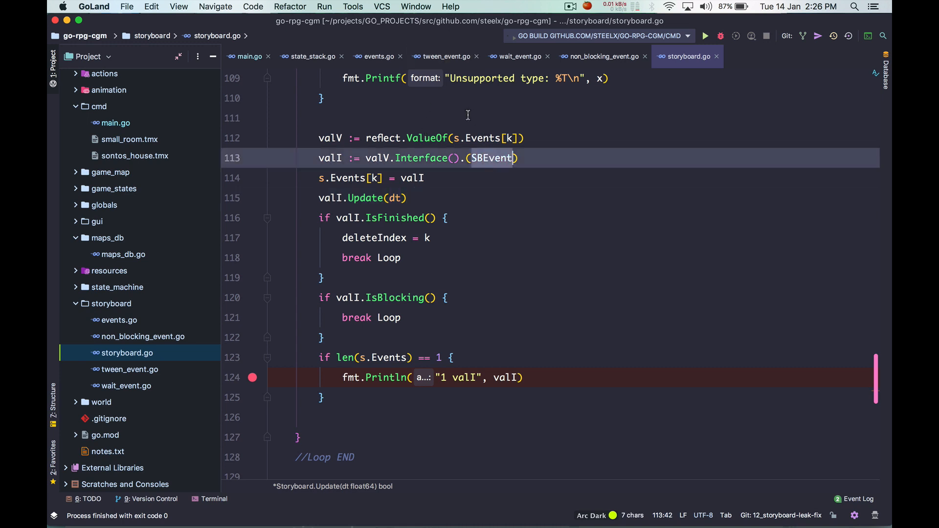
Return to TweenEvent's Update in tween_event.go, then move on to events.go.
{"action": "left_click", "coordinate": [444, 56]}
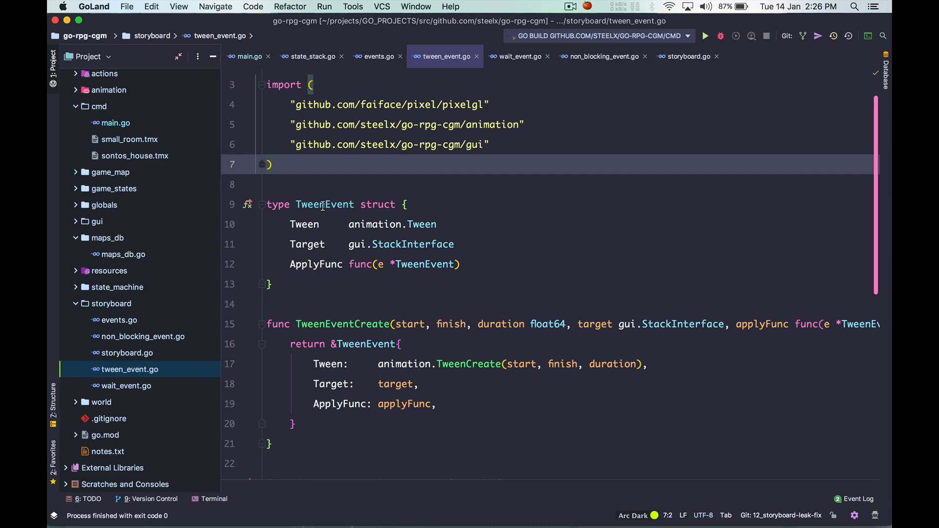
{"action": "scroll", "scroll_direction": "down", "scroll_amount": 3}
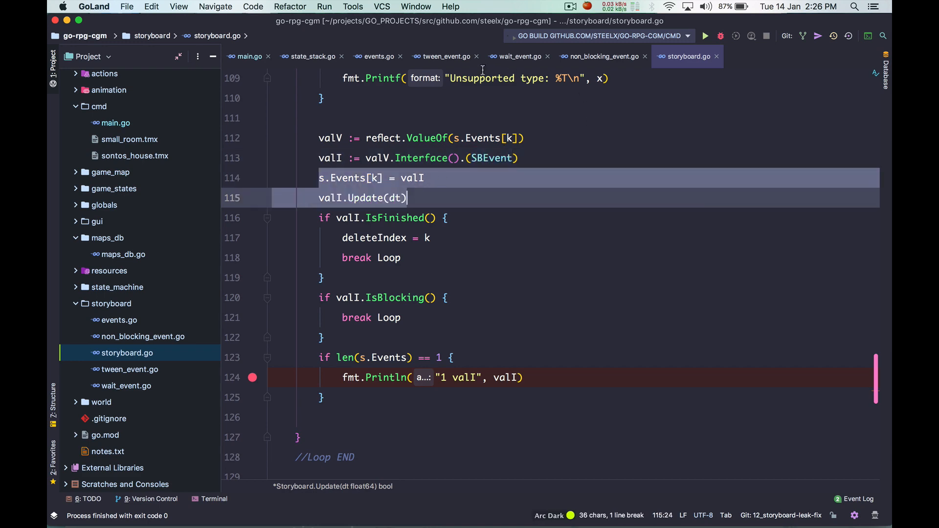
{"action": "left_click", "coordinate": [444, 57]}
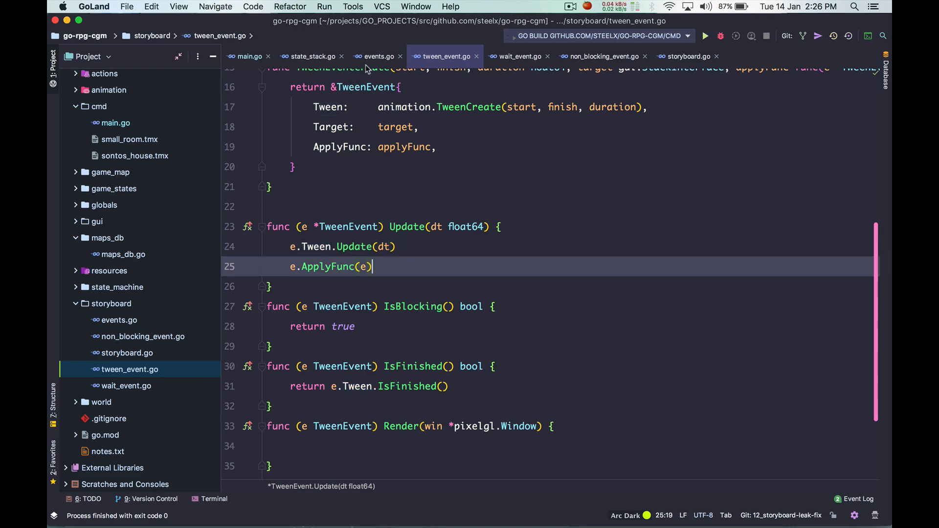
{"action": "left_click", "coordinate": [377, 56]}
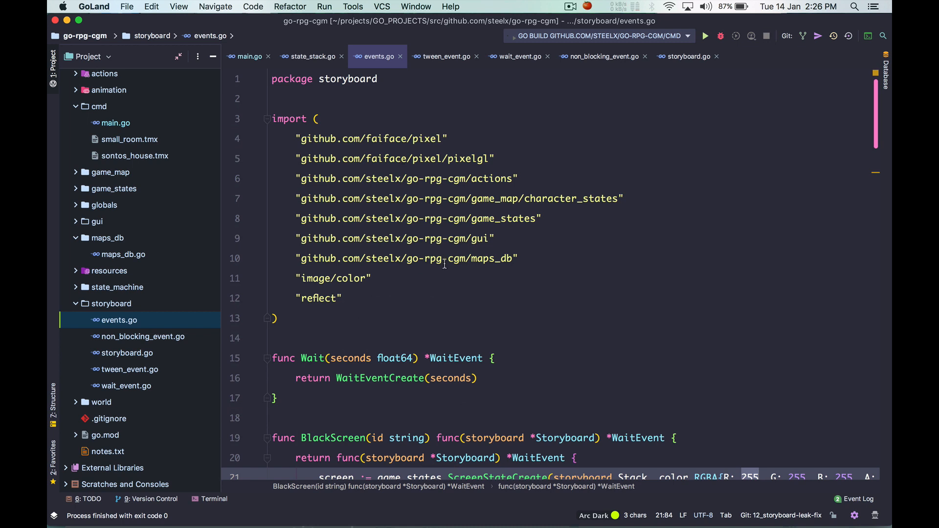
{"action": "mouse_move", "coordinate": [447, 268]}
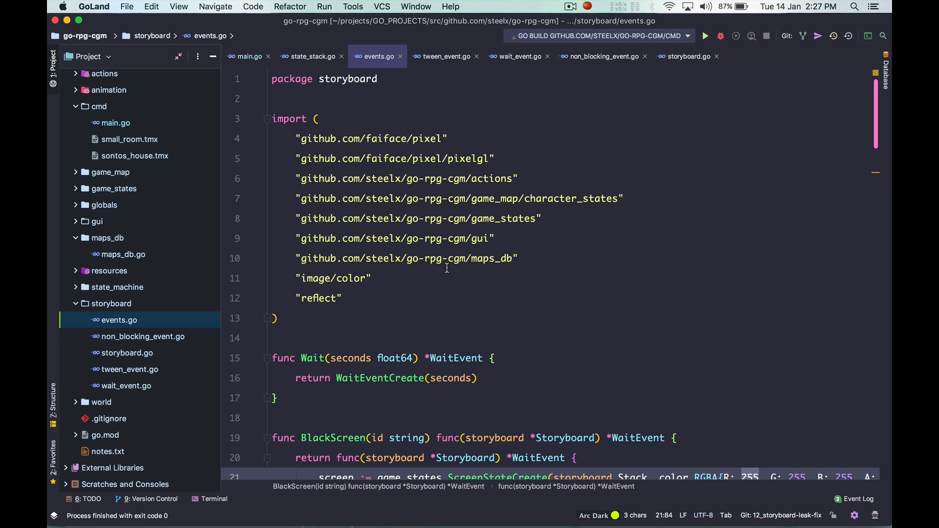
{"action": "mouse_move", "coordinate": [416, 314]}
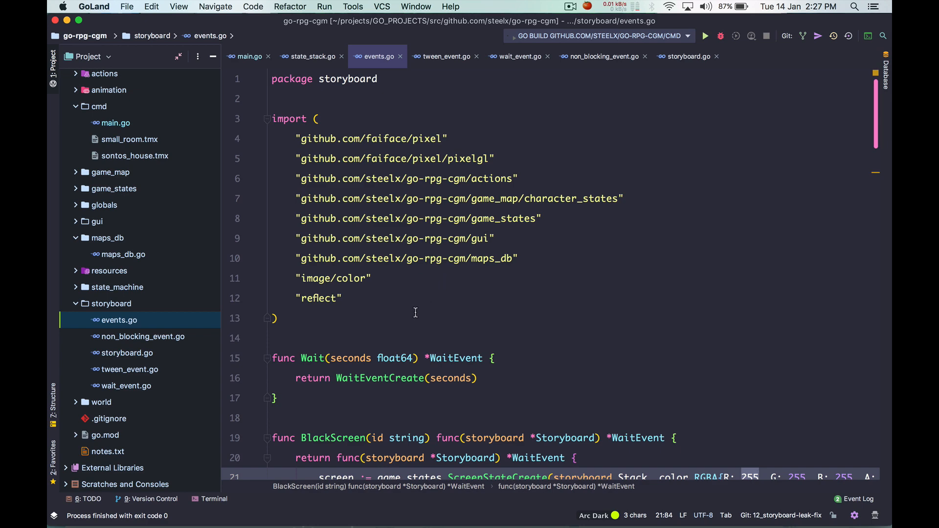
Scroll through events.go and bring up cmd/main.go at the introScene event list.
{"action": "scroll", "scroll_direction": "down", "scroll_amount": 3}
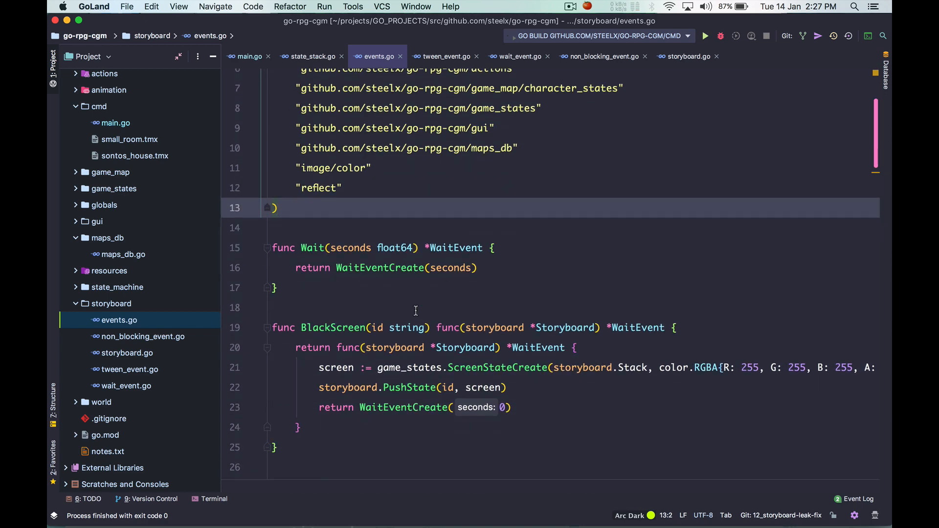
{"action": "left_click", "coordinate": [249, 56]}
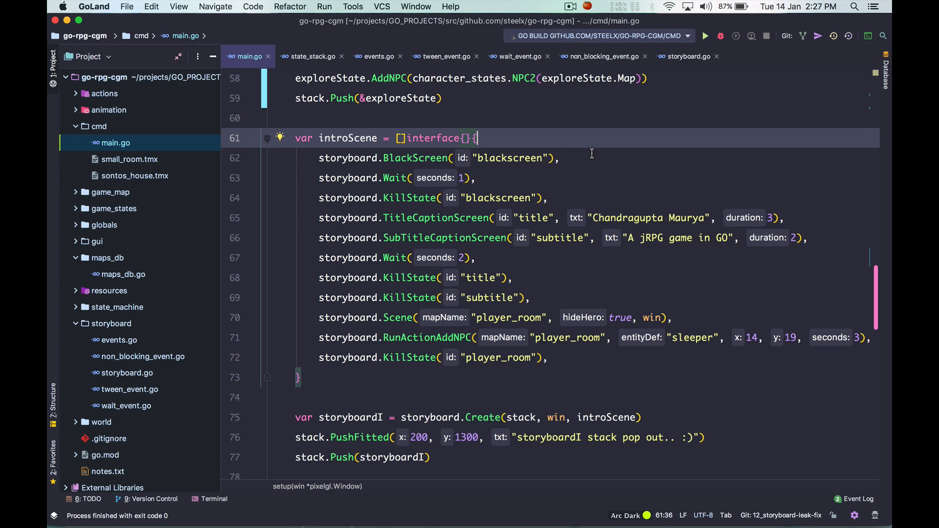
{"action": "mouse_move", "coordinate": [584, 165]}
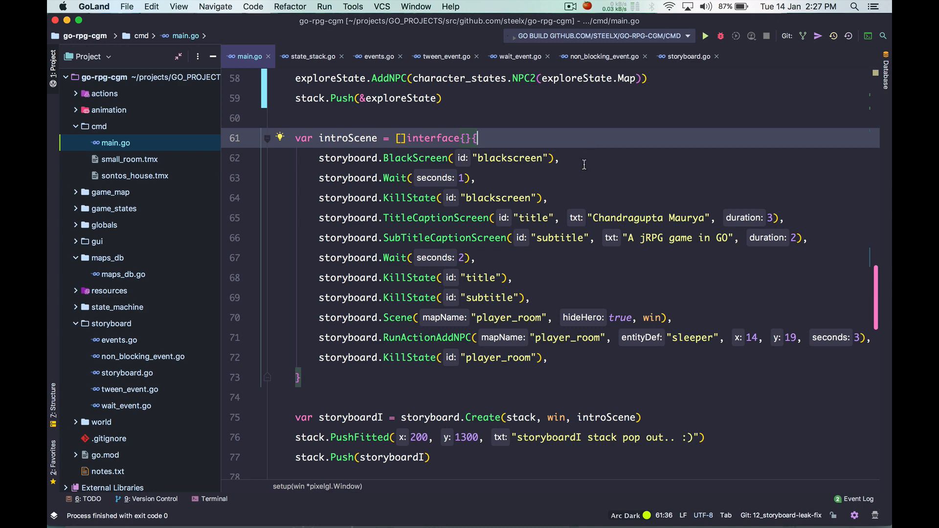
{"action": "scroll", "scroll_direction": "down", "scroll_amount": 3}
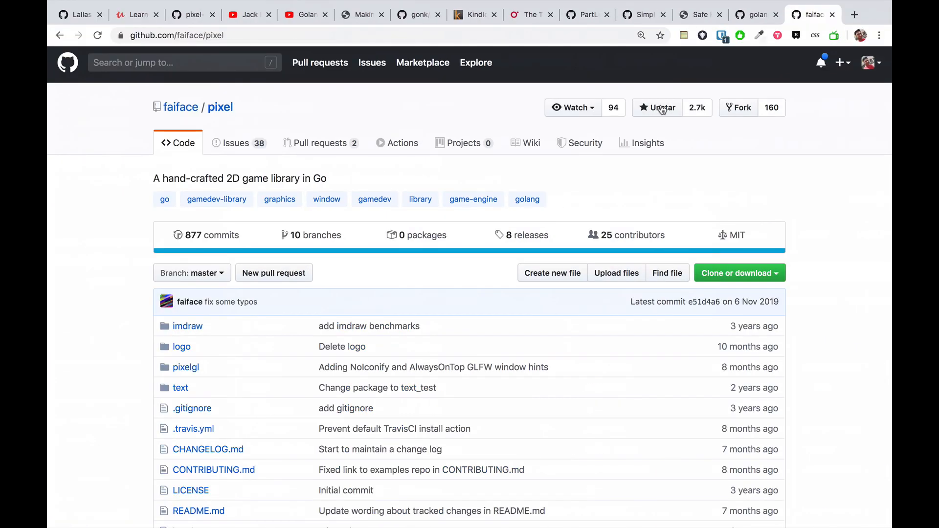
Browse the golang-design-patterns repo and Safe Heaps article, ending on the Kindle stack.go example.
{"action": "left_click", "coordinate": [658, 108]}
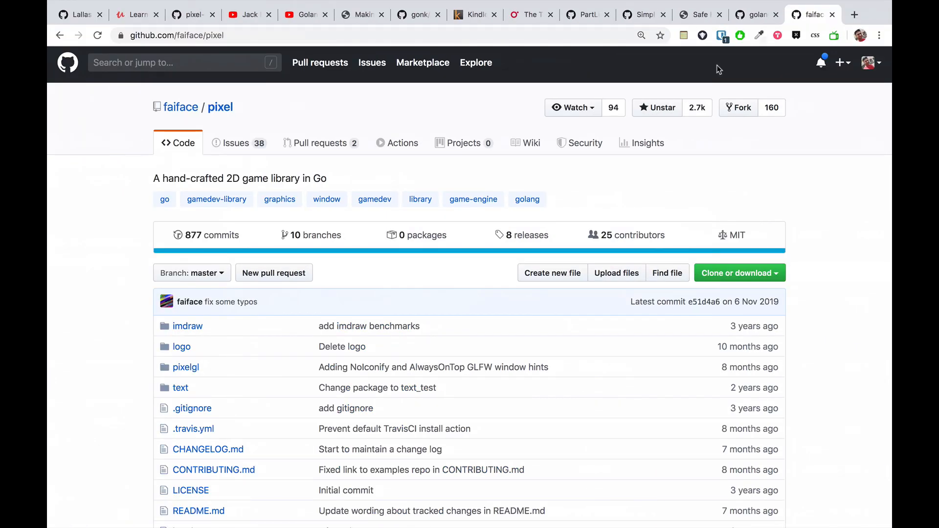
{"action": "left_click", "coordinate": [755, 14]}
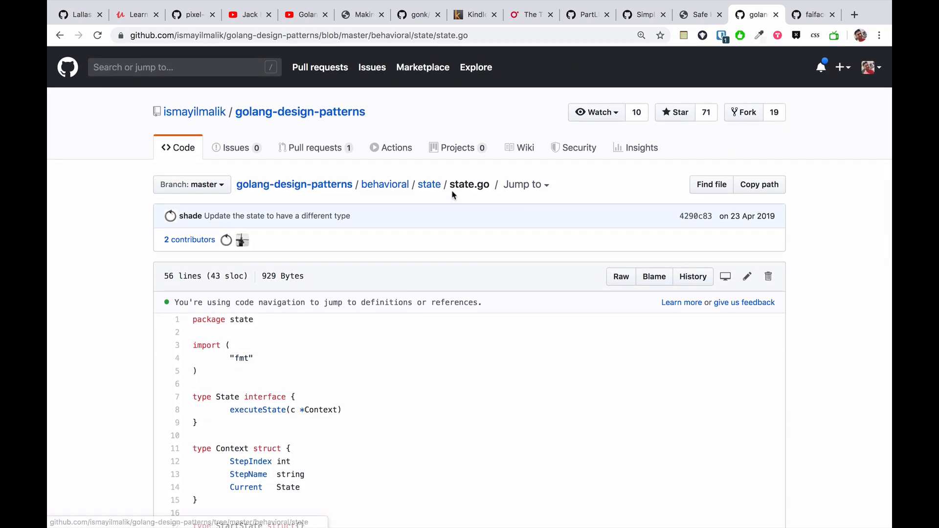
{"action": "double_click", "coordinate": [460, 184]}
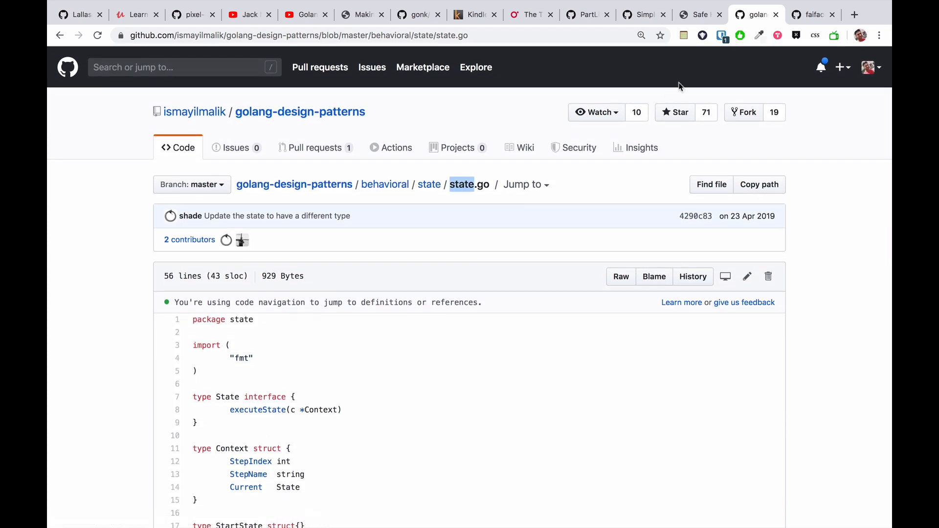
{"action": "left_click", "coordinate": [699, 14]}
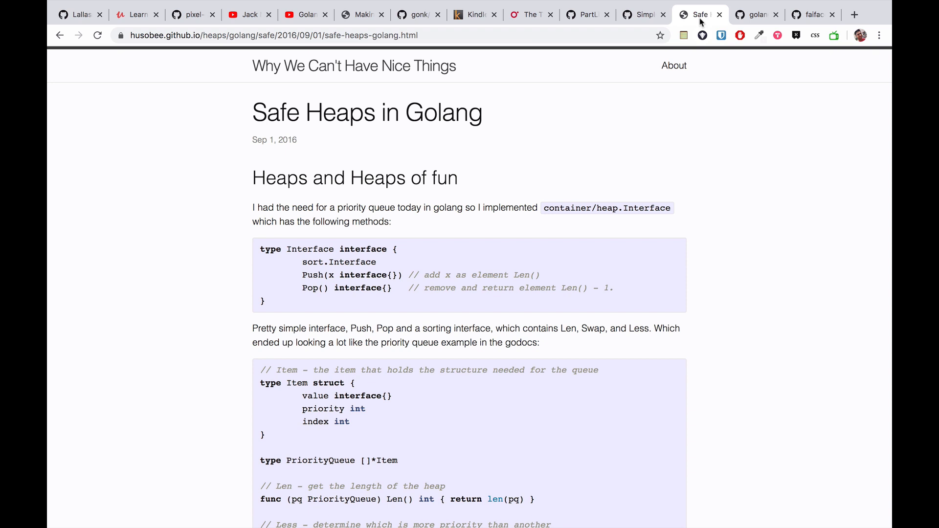
{"action": "mouse_move", "coordinate": [584, 177]}
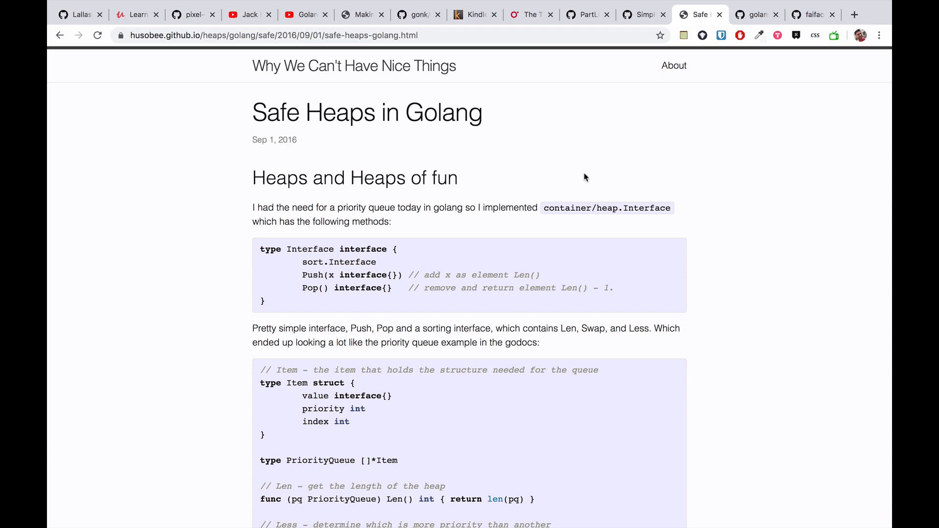
{"action": "double_click", "coordinate": [610, 208]}
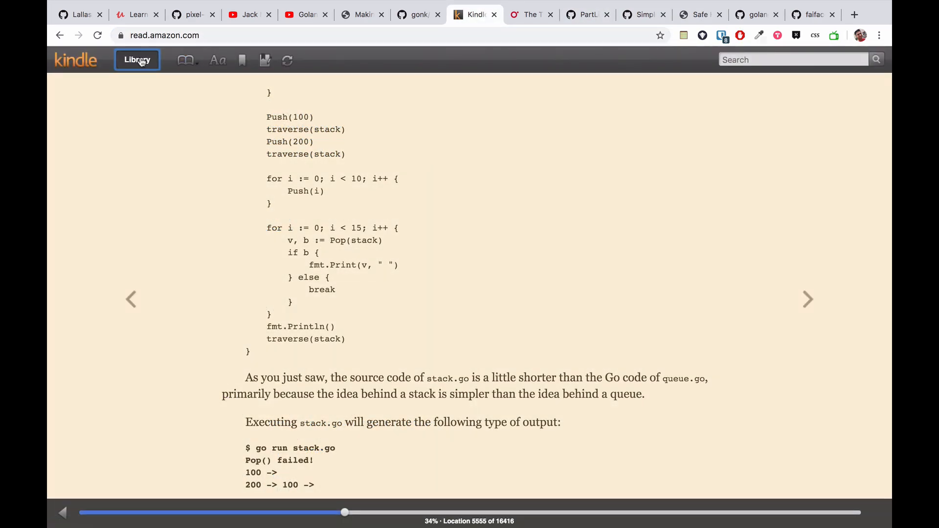
Return from the open book to the Kindle library listing Mastering Go and Game Programming Patterns.
{"action": "left_click", "coordinate": [137, 60]}
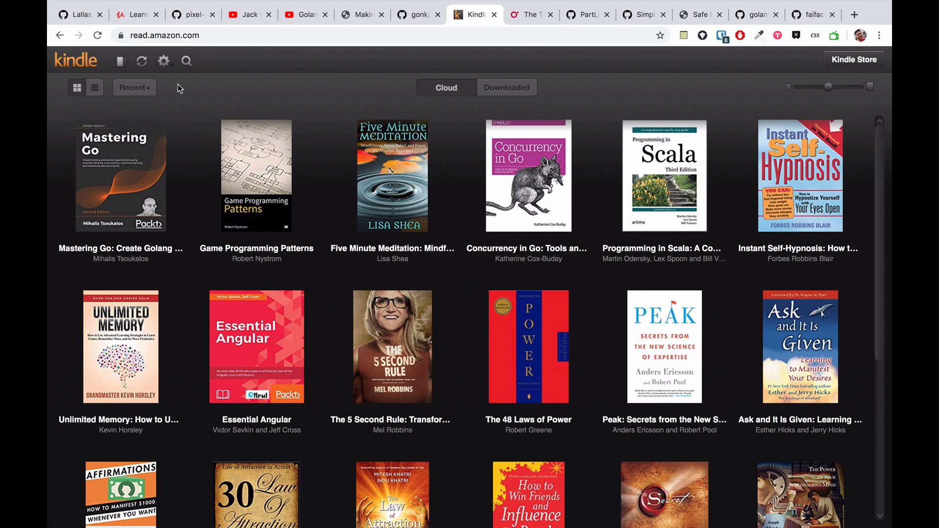
{"action": "mouse_move", "coordinate": [207, 83]}
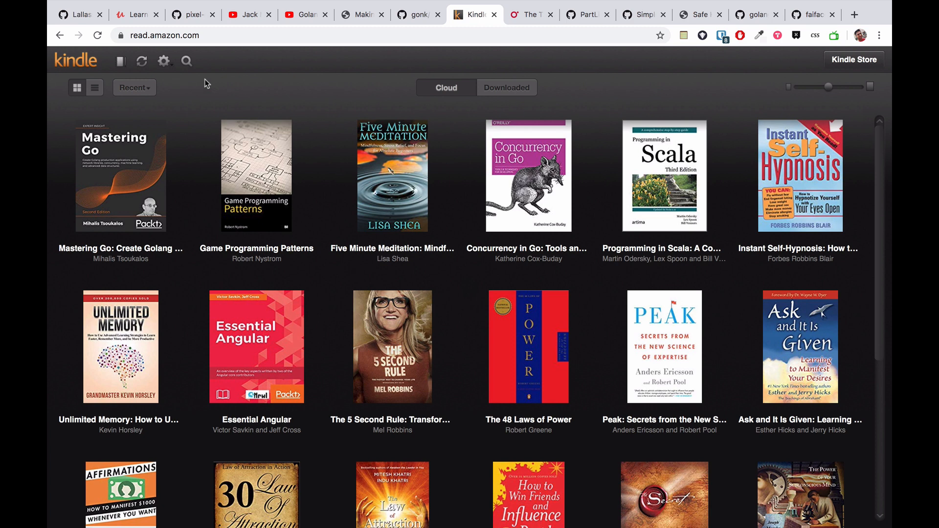